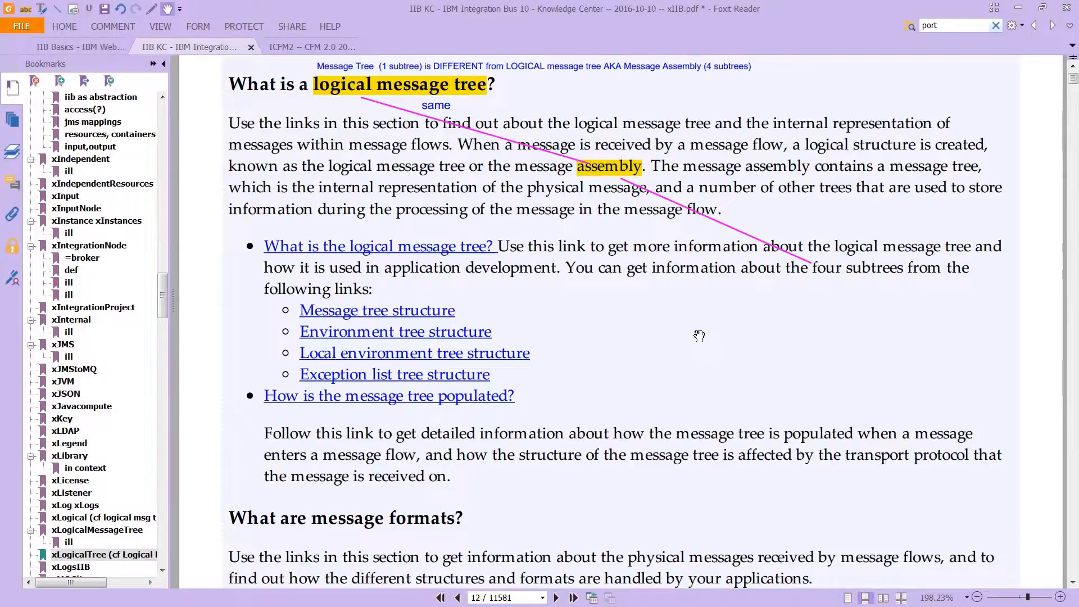
mouse_move(593, 306)
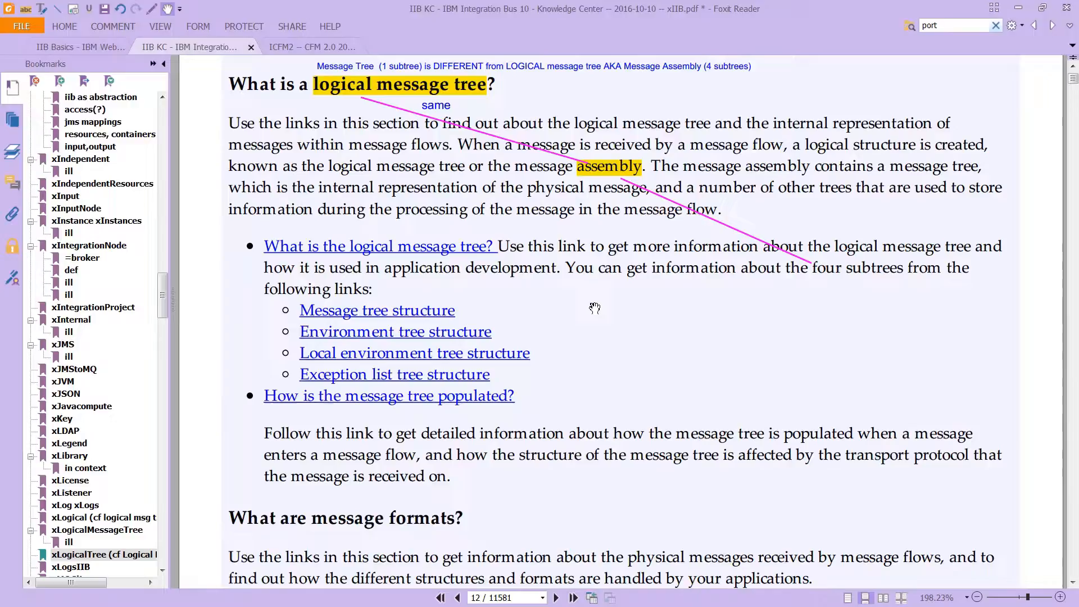
mouse_move(418, 239)
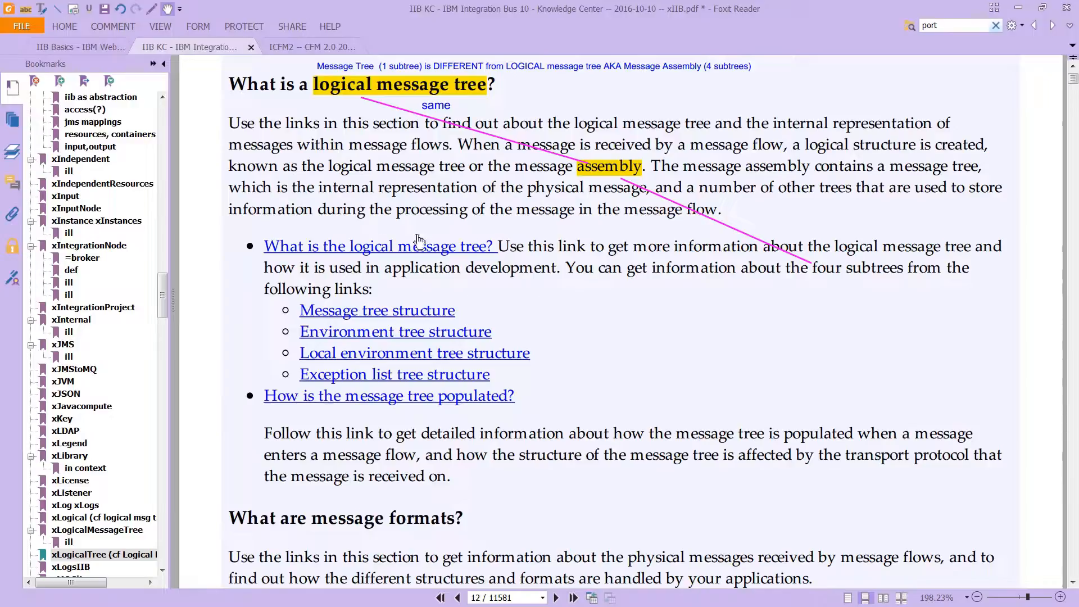
mouse_move(323, 120)
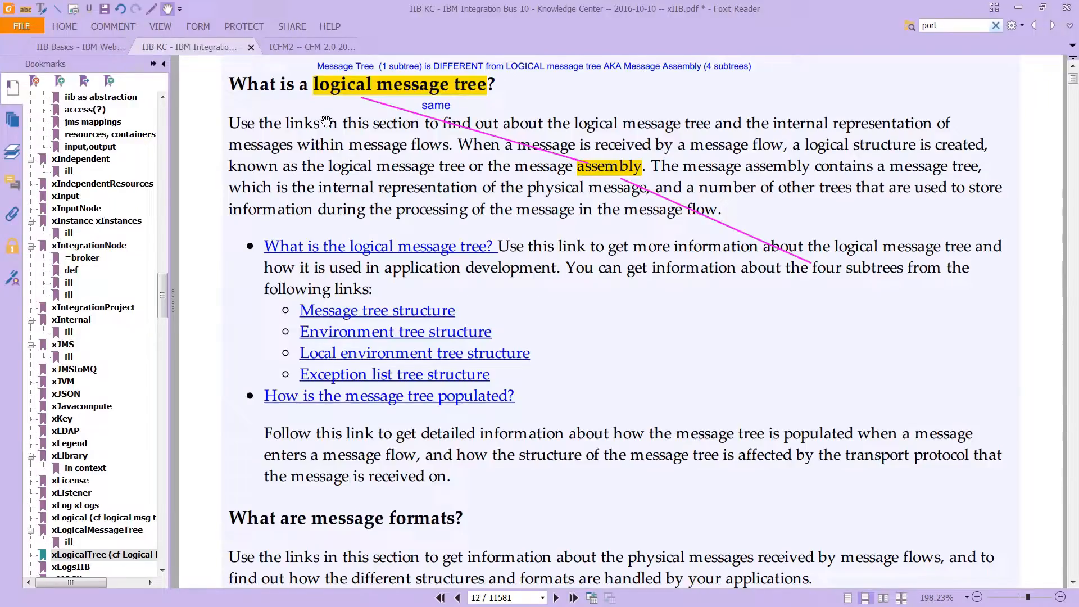
mouse_move(563, 204)
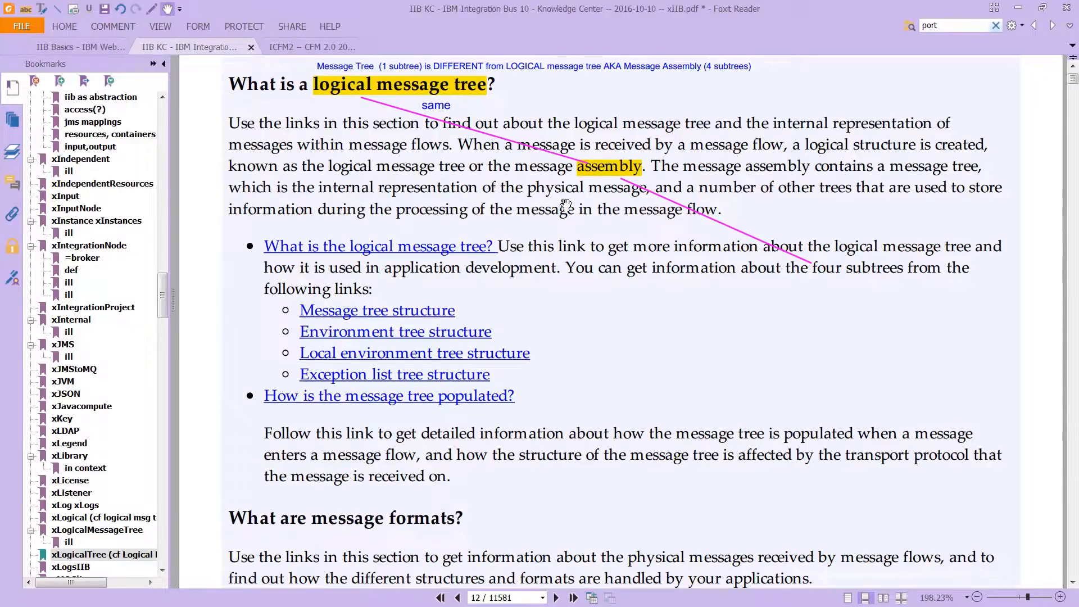
mouse_move(595, 237)
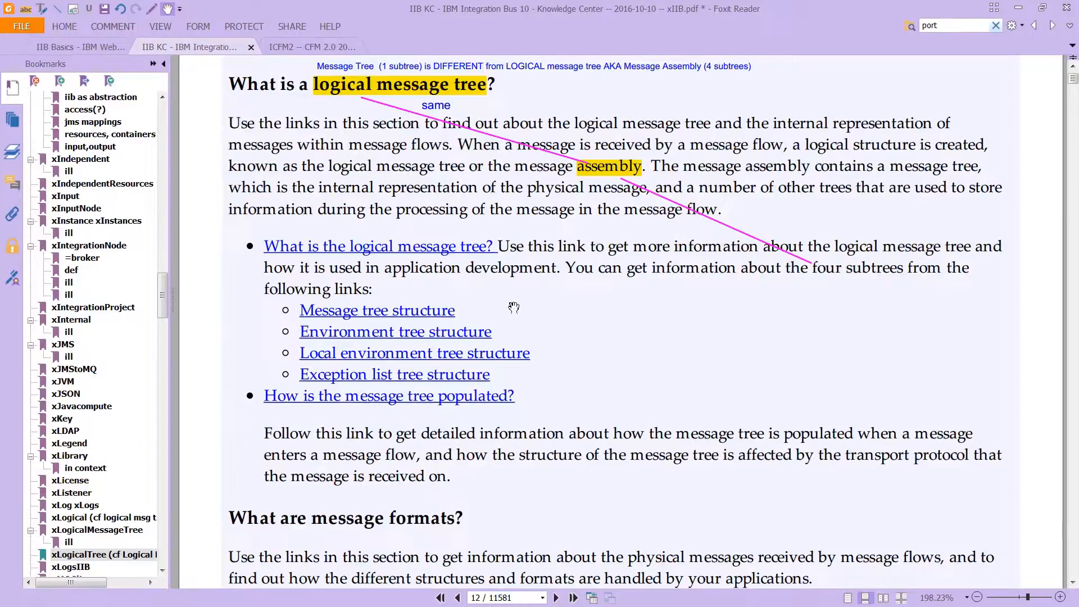
mouse_move(499, 301)
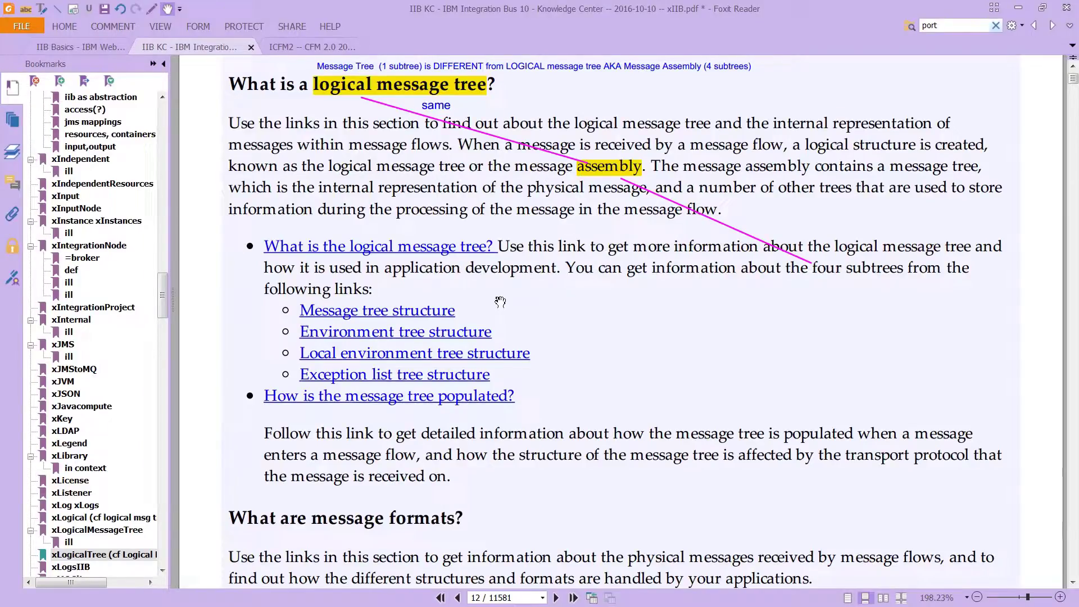
mouse_move(532, 316)
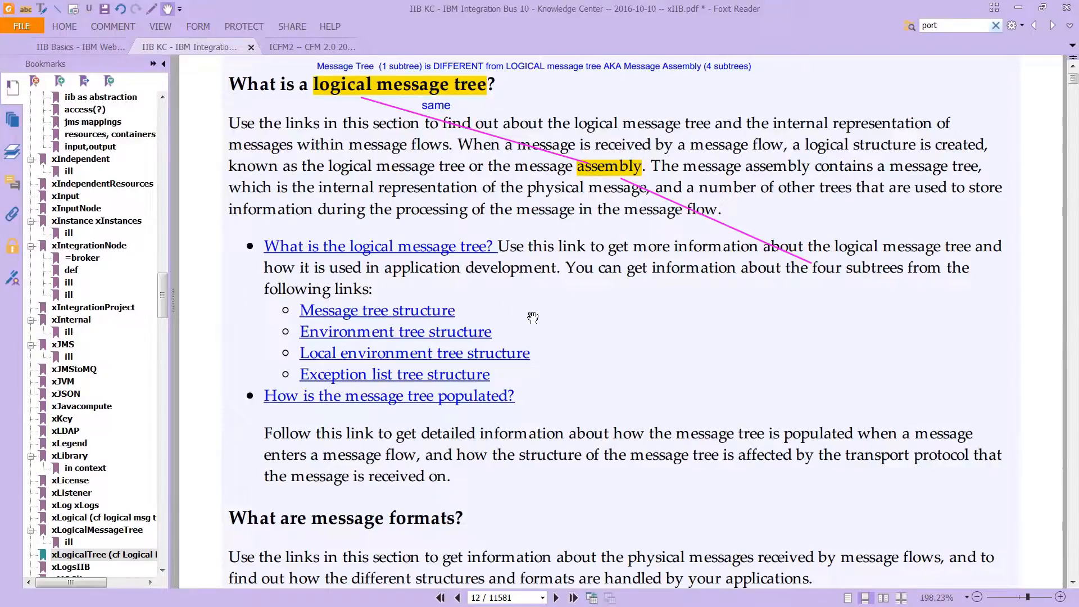
mouse_move(573, 317)
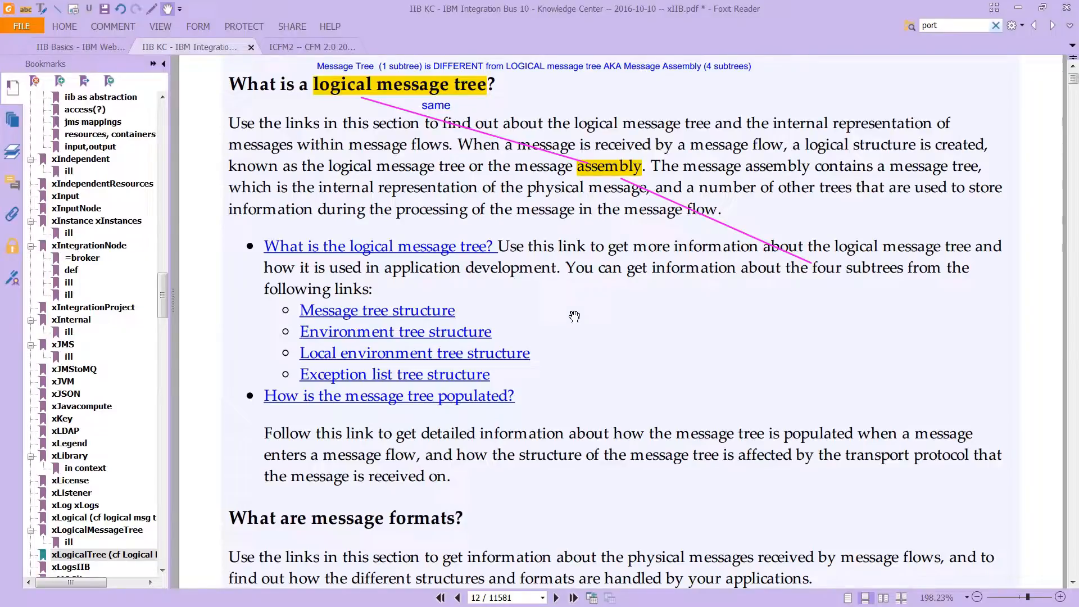
mouse_move(422, 317)
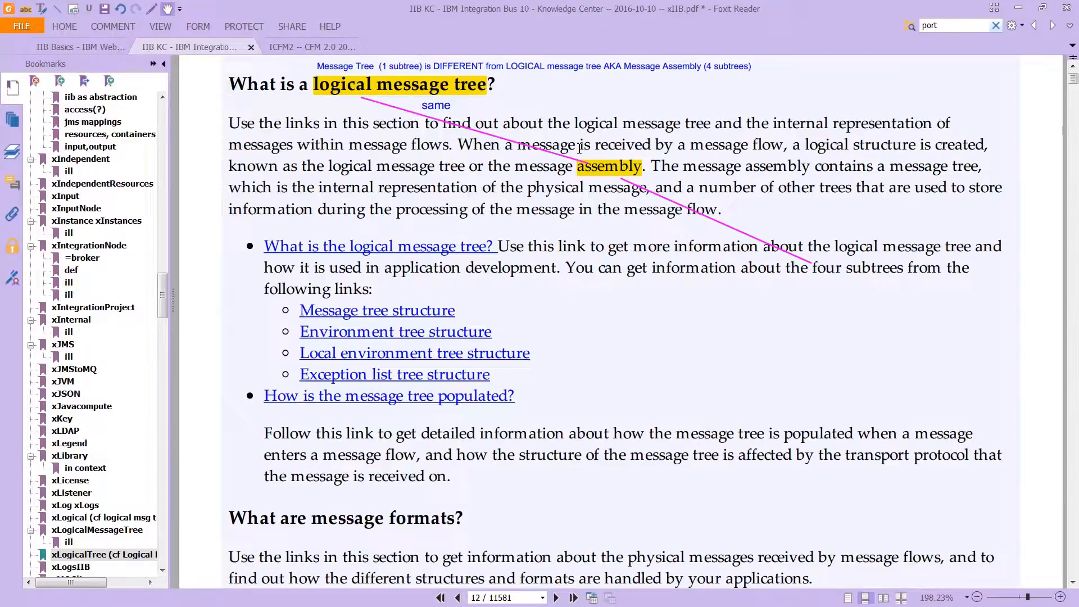
mouse_move(652, 94)
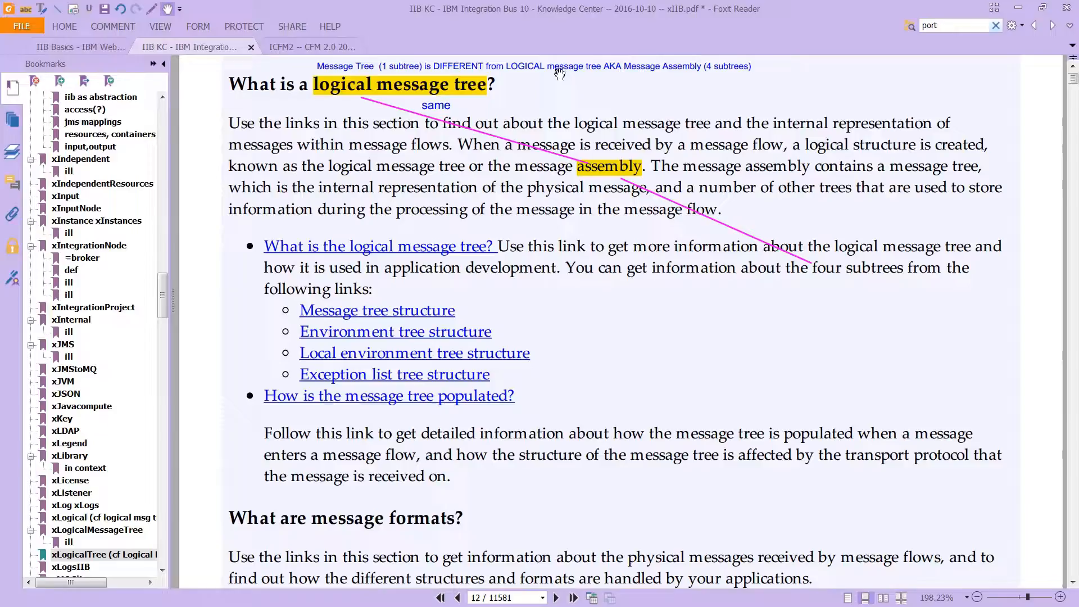
mouse_move(669, 94)
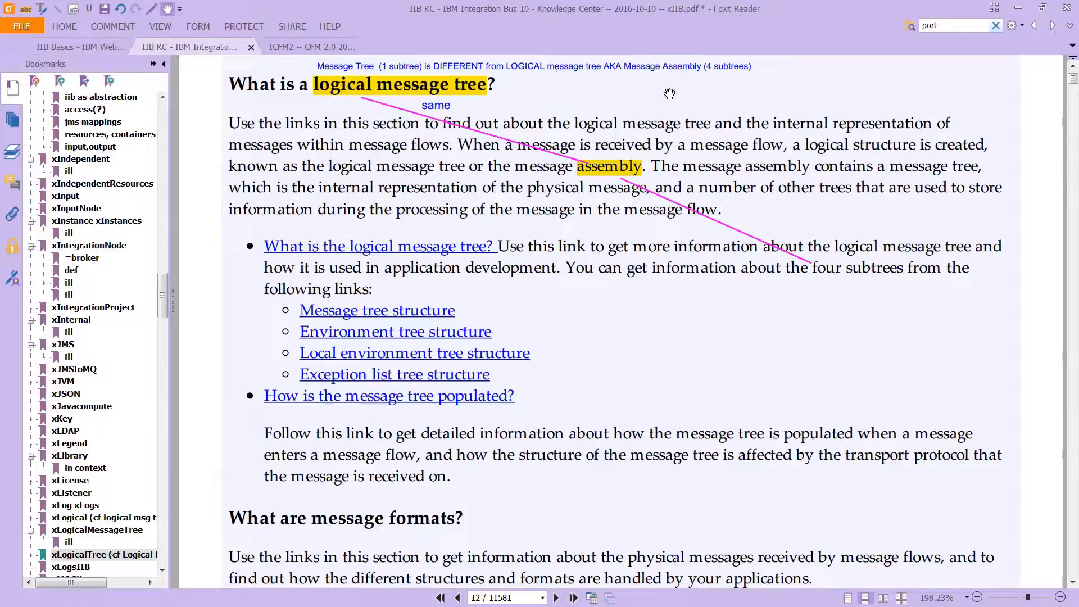
mouse_move(530, 312)
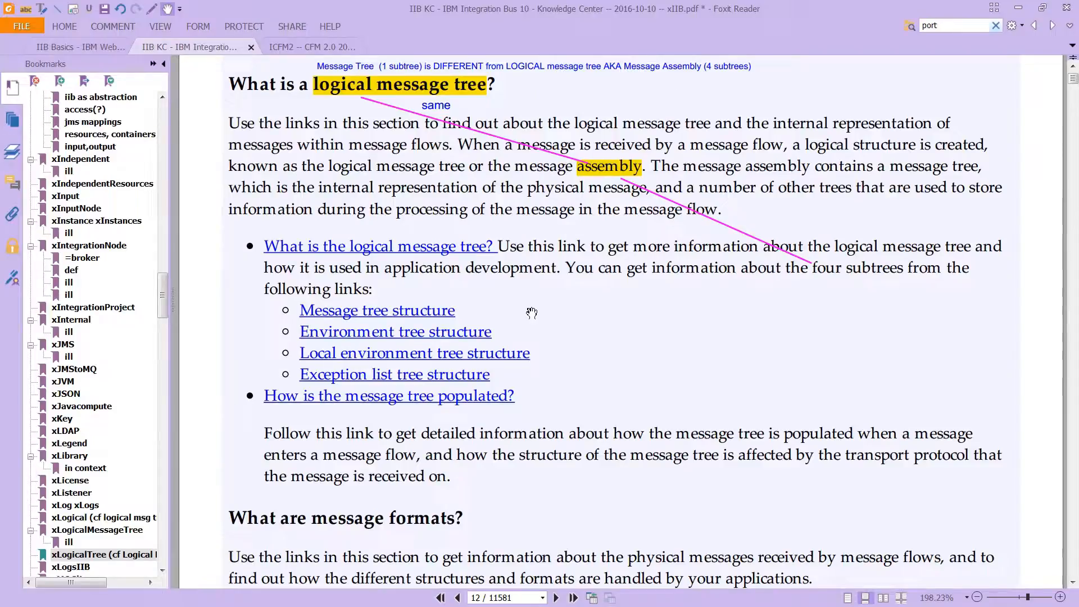
mouse_move(481, 381)
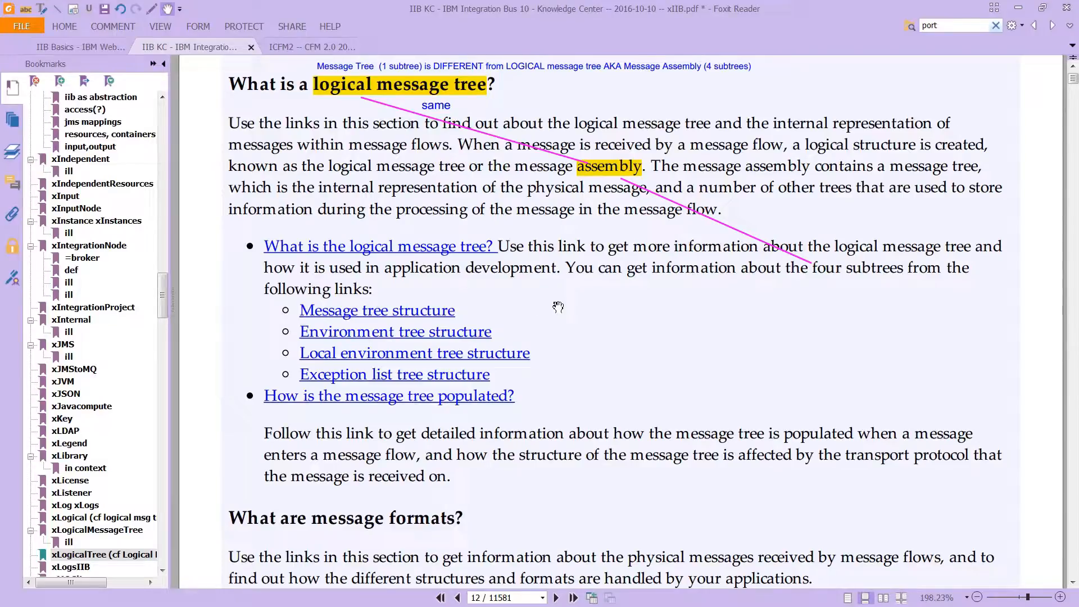
mouse_move(563, 287)
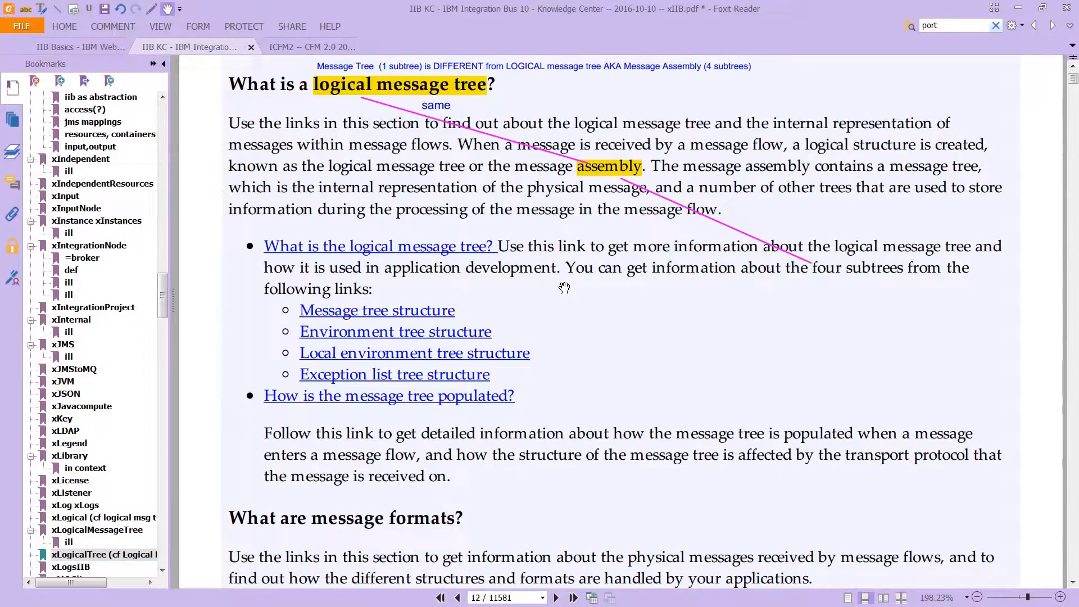
mouse_move(522, 290)
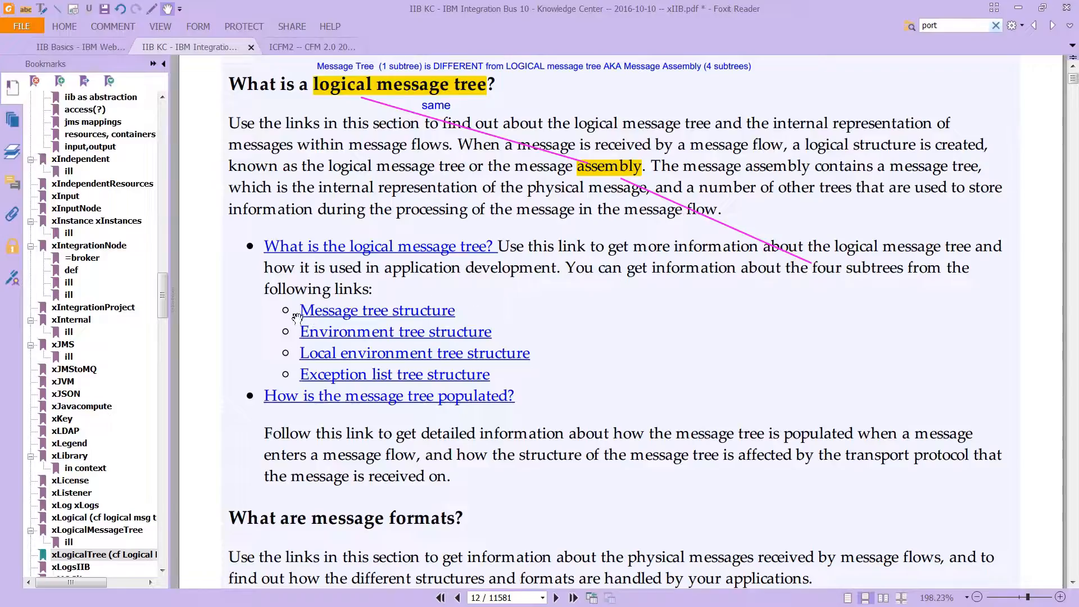
mouse_move(614, 309)
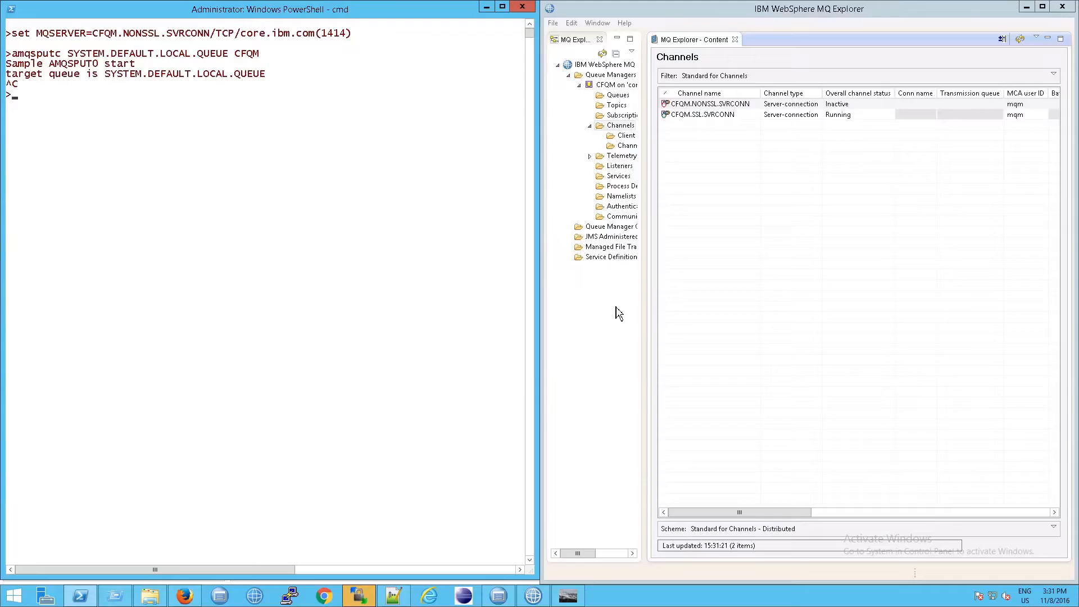
mouse_move(510, 569)
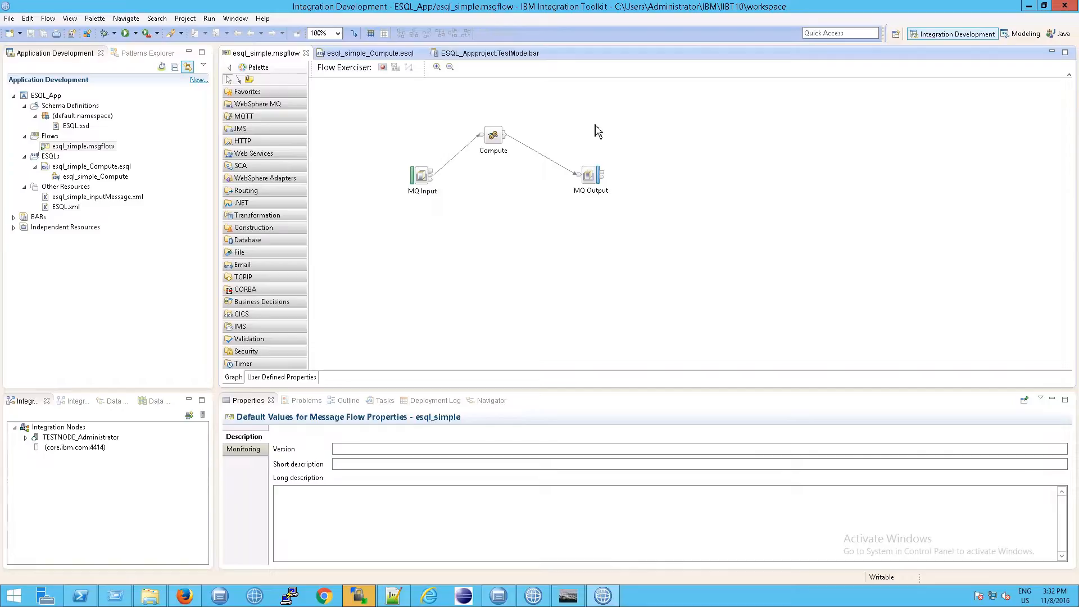
mouse_move(488, 186)
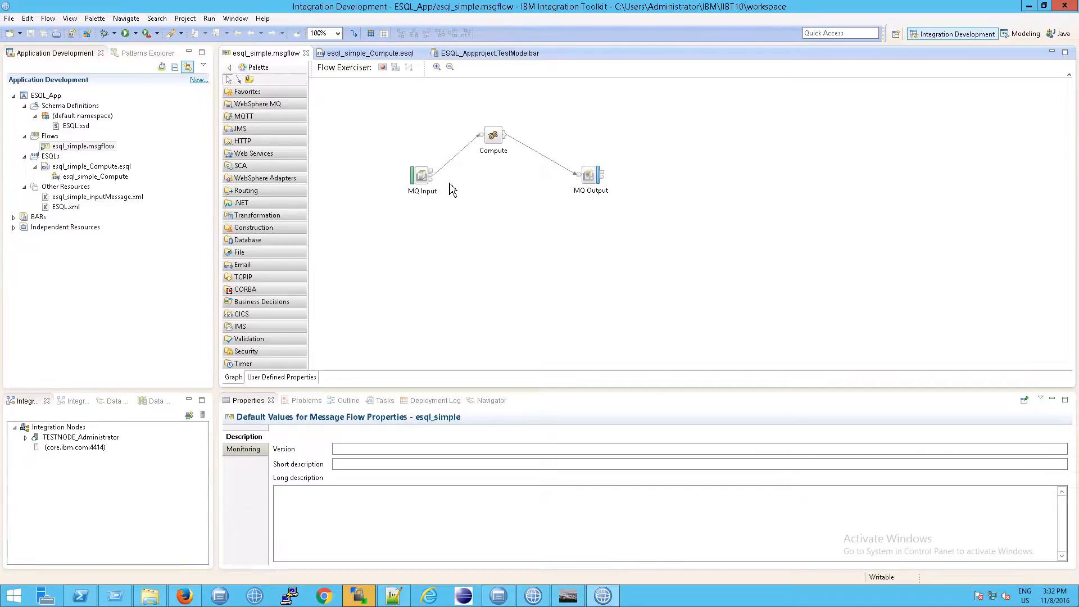
mouse_move(526, 186)
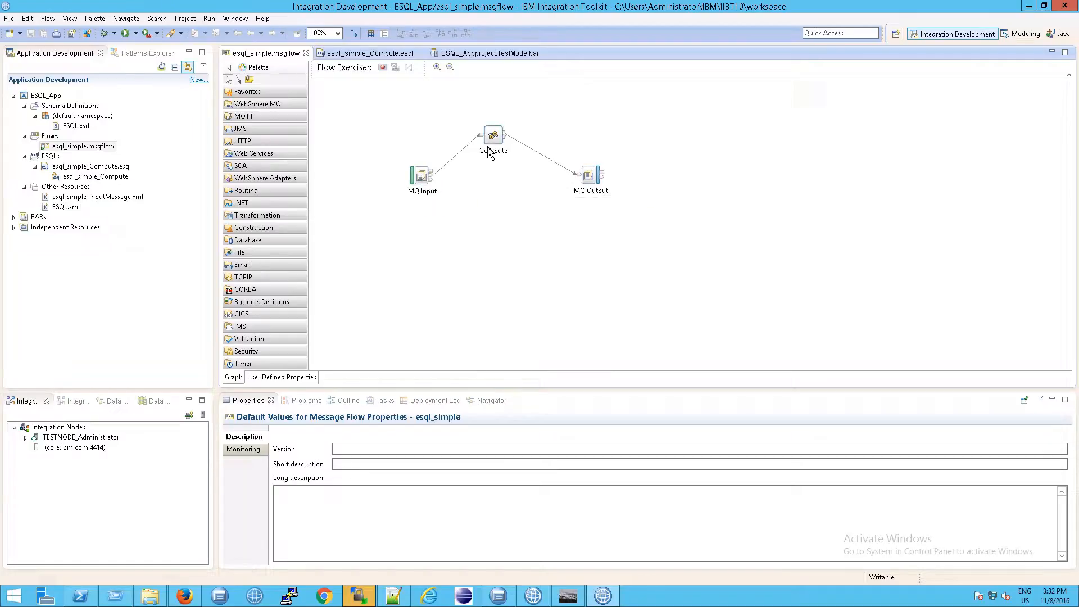
mouse_move(492, 150)
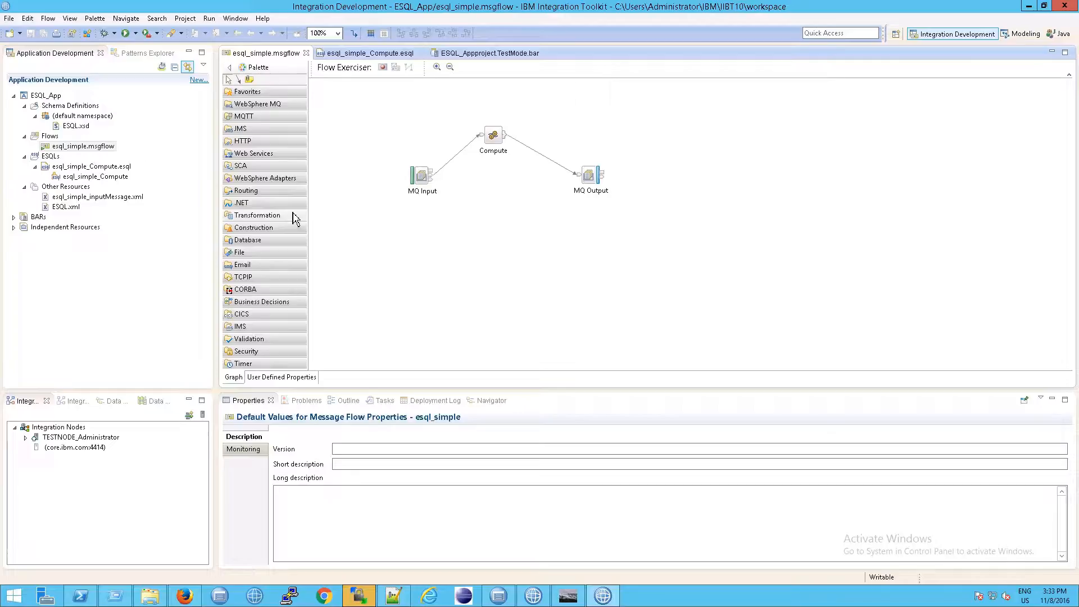
mouse_move(477, 166)
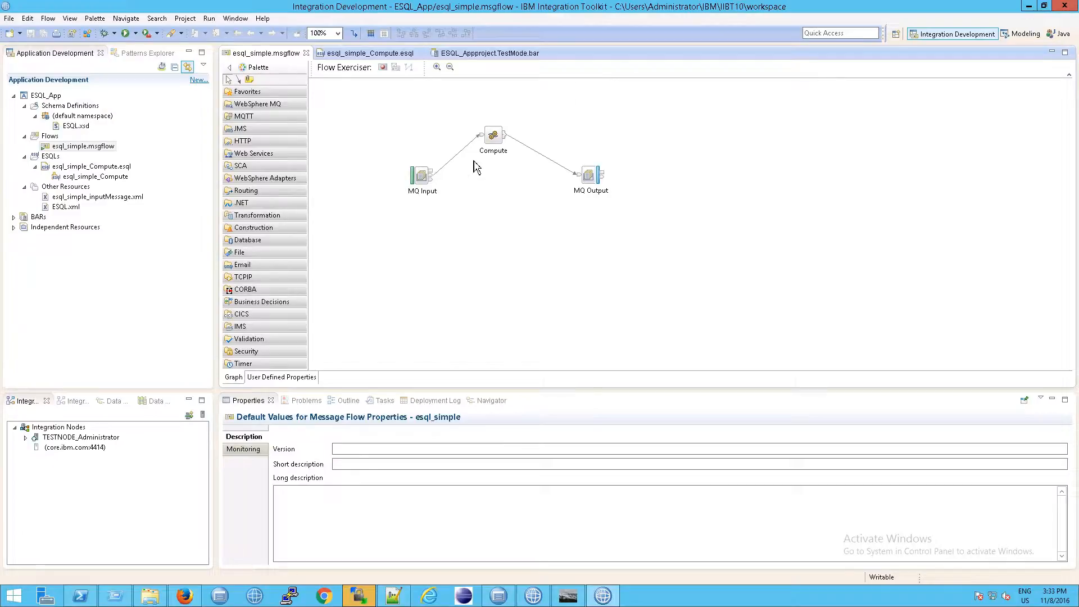
Reveal the Transformation palette node types and select the Compute node in esql_simple.msgflow
click(257, 214)
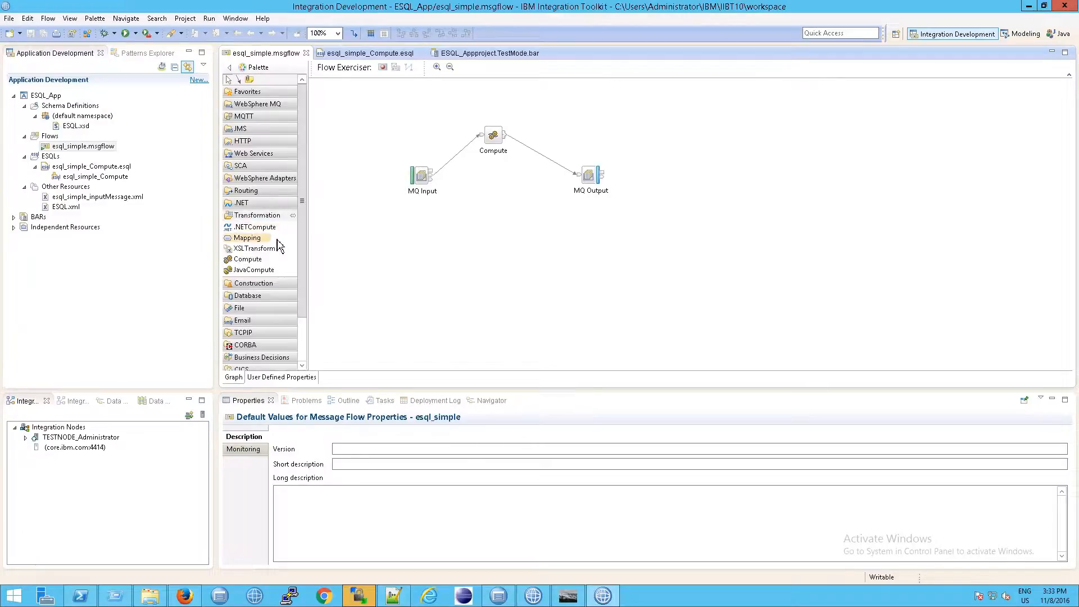
mouse_move(249, 258)
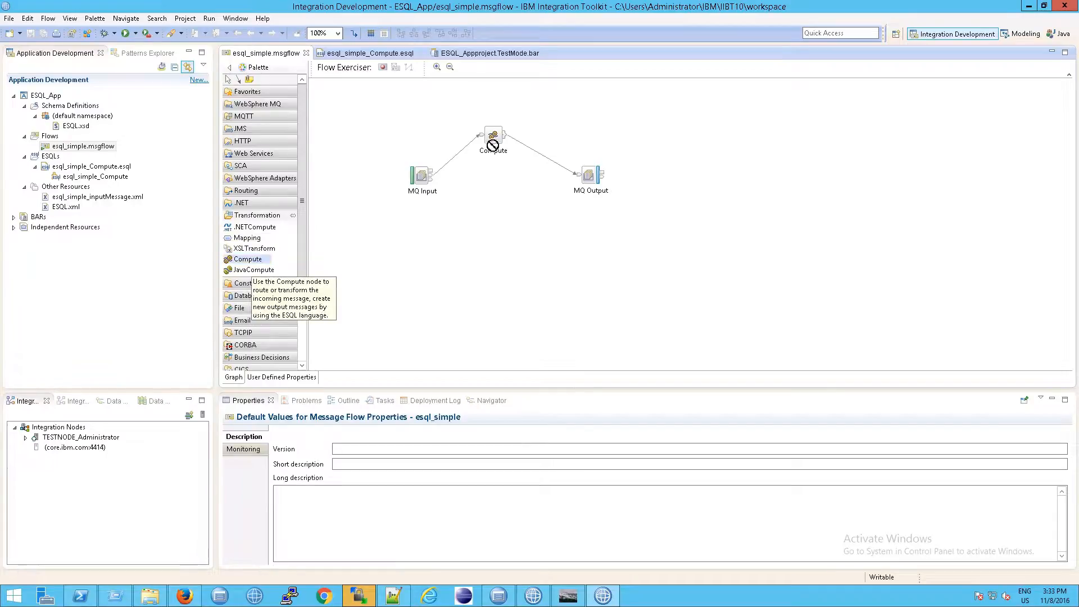
mouse_move(488, 225)
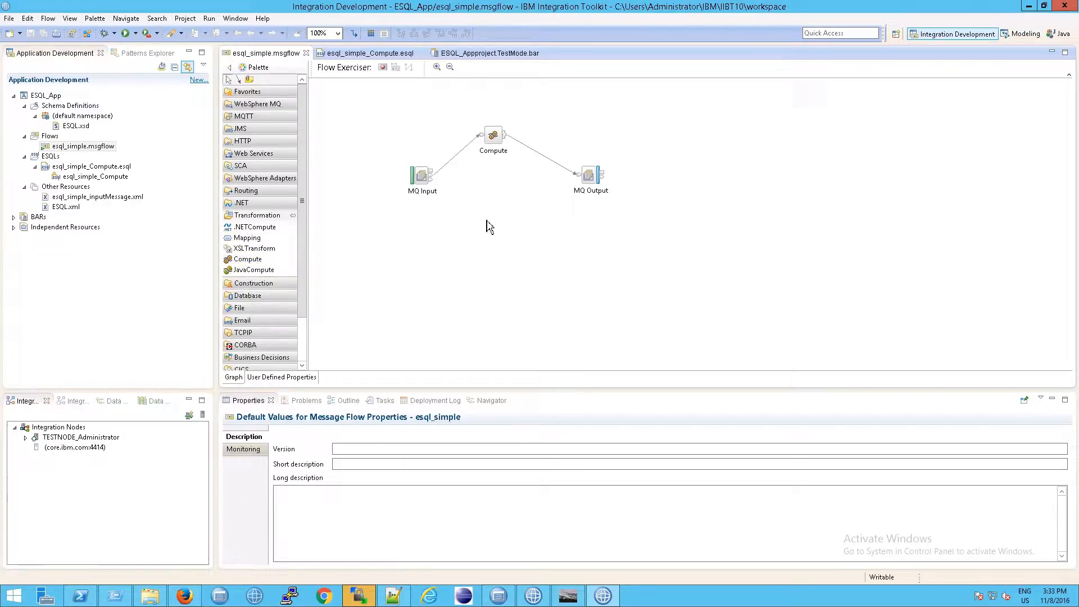
click(492, 136)
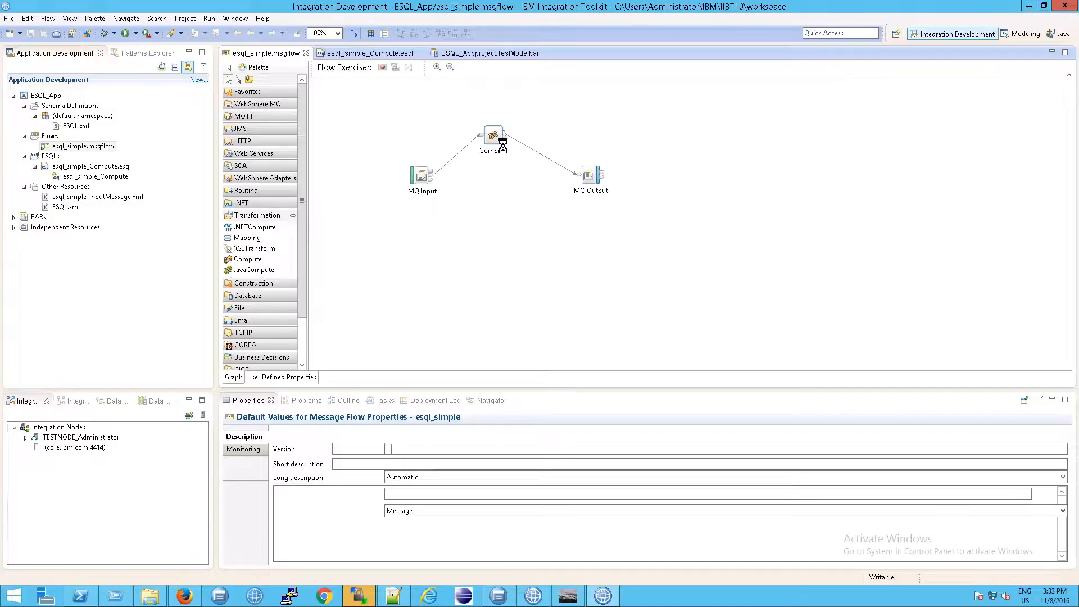
Review the esql_simple_Compute module code whose Main calls CopyEntireMessage with CopyMessageHeaders commented out
click(362, 52)
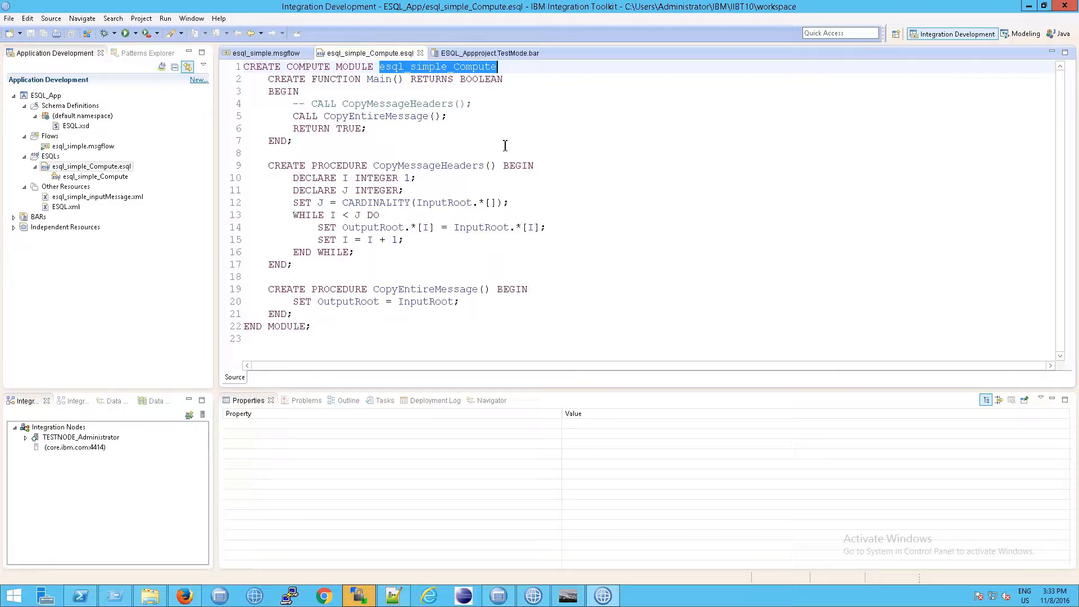
mouse_move(301, 116)
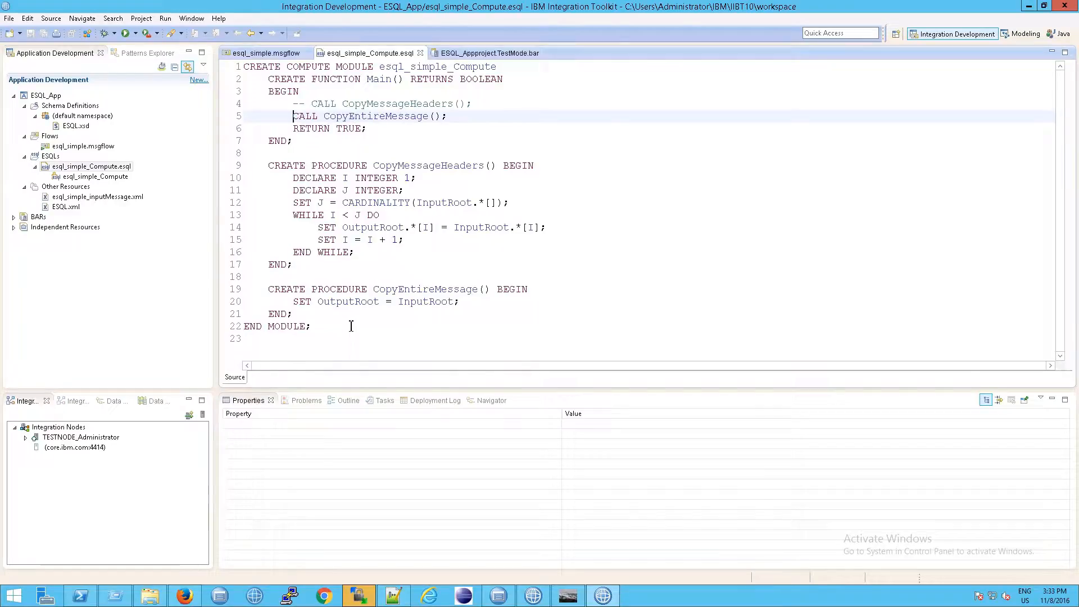
drag(292, 116, 310, 325)
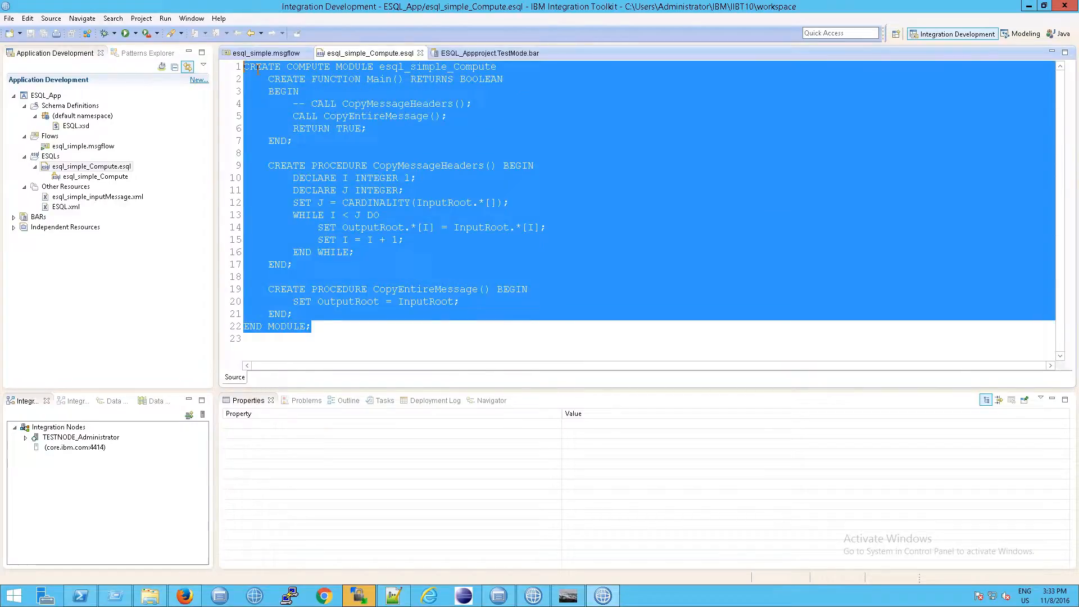
click(254, 67)
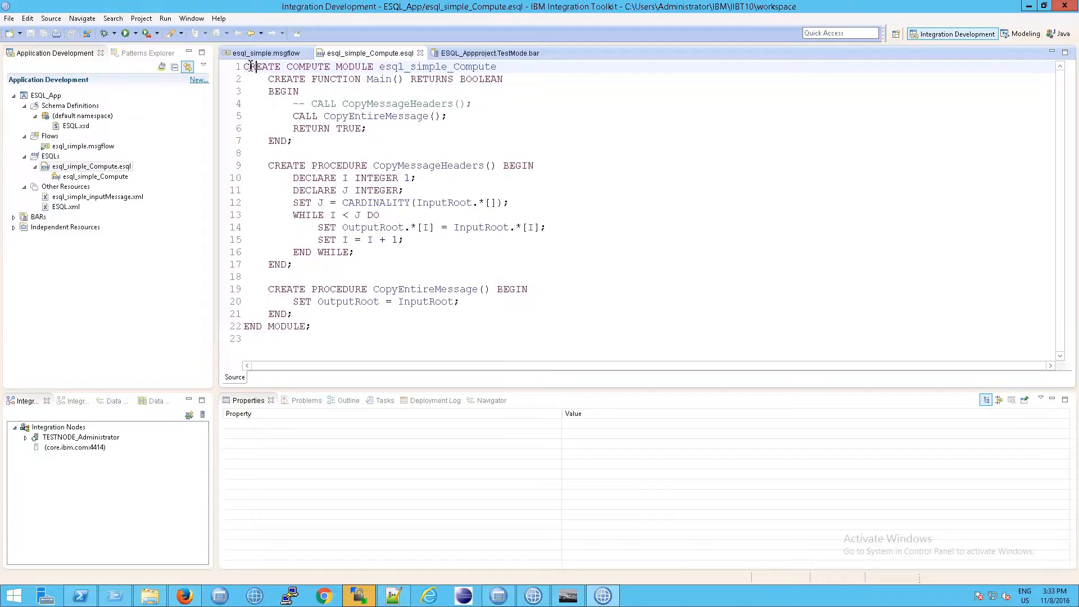
key(ctrl+a)
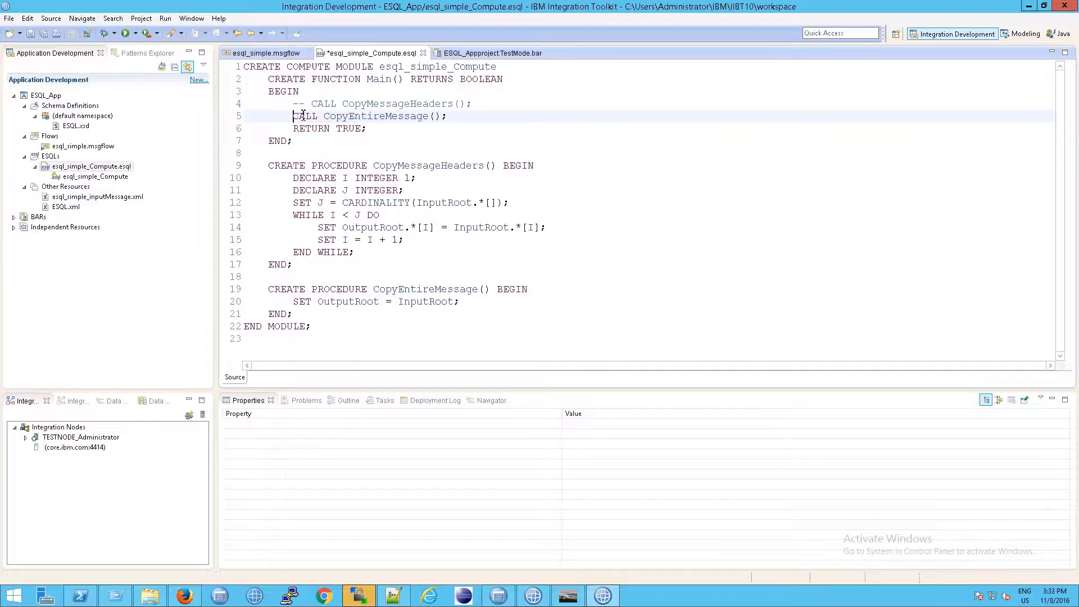
click(265, 53)
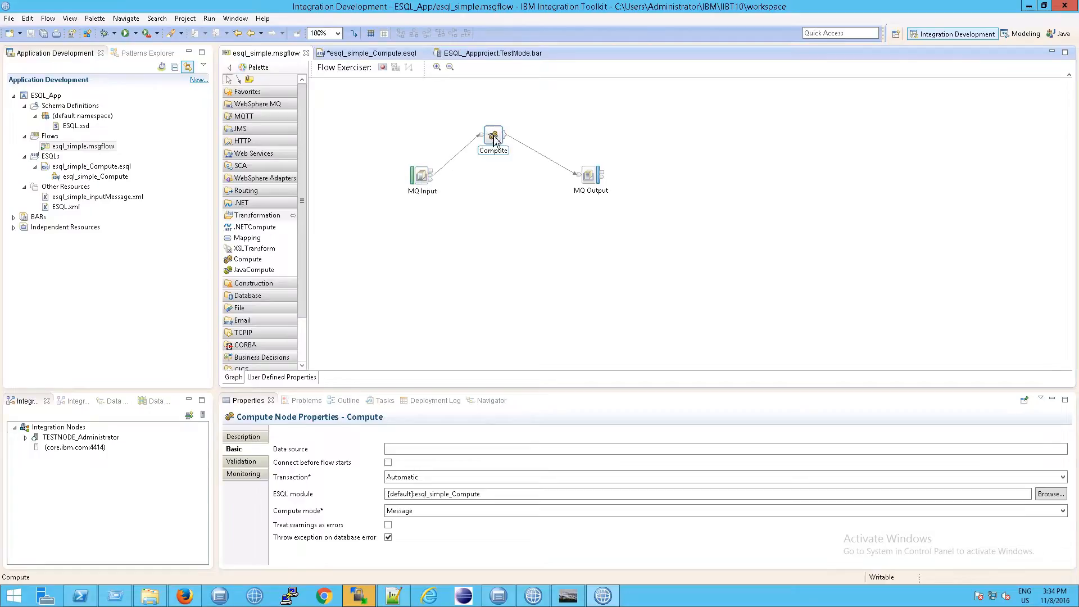
mouse_move(580, 152)
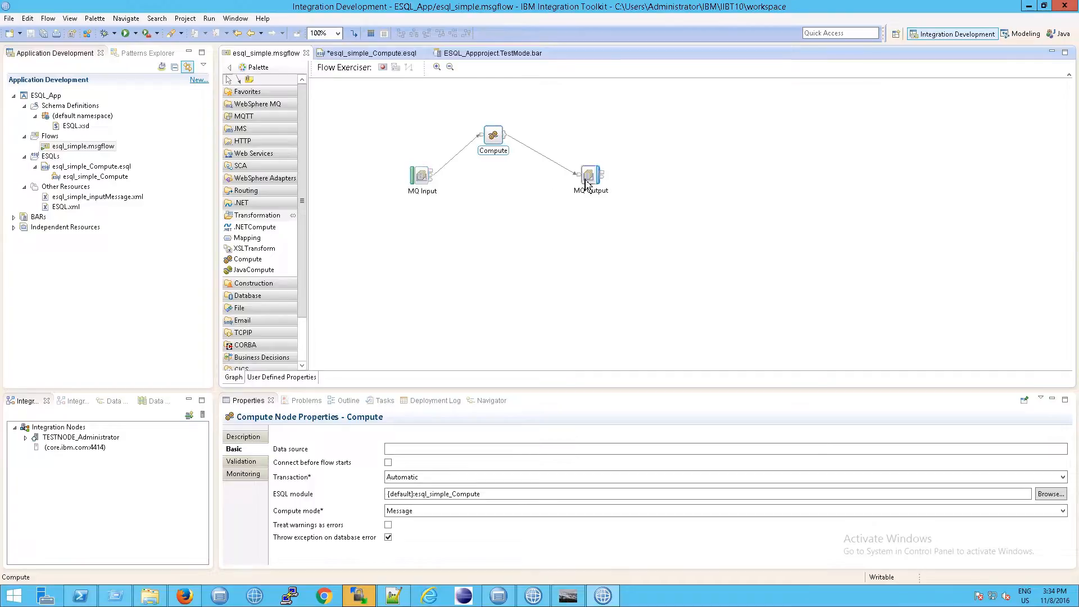
mouse_move(596, 179)
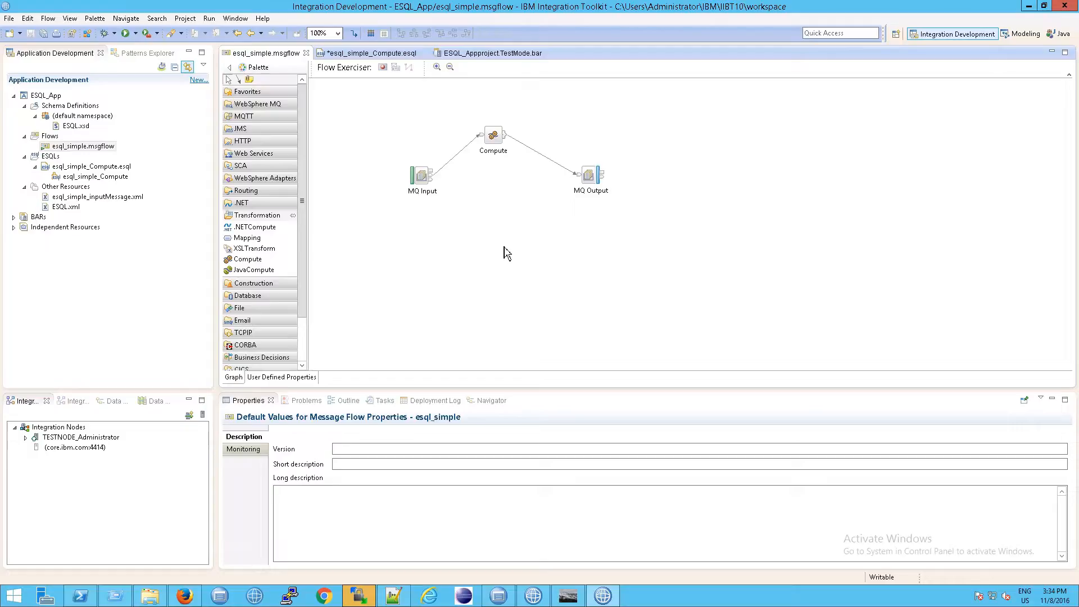
mouse_move(456, 209)
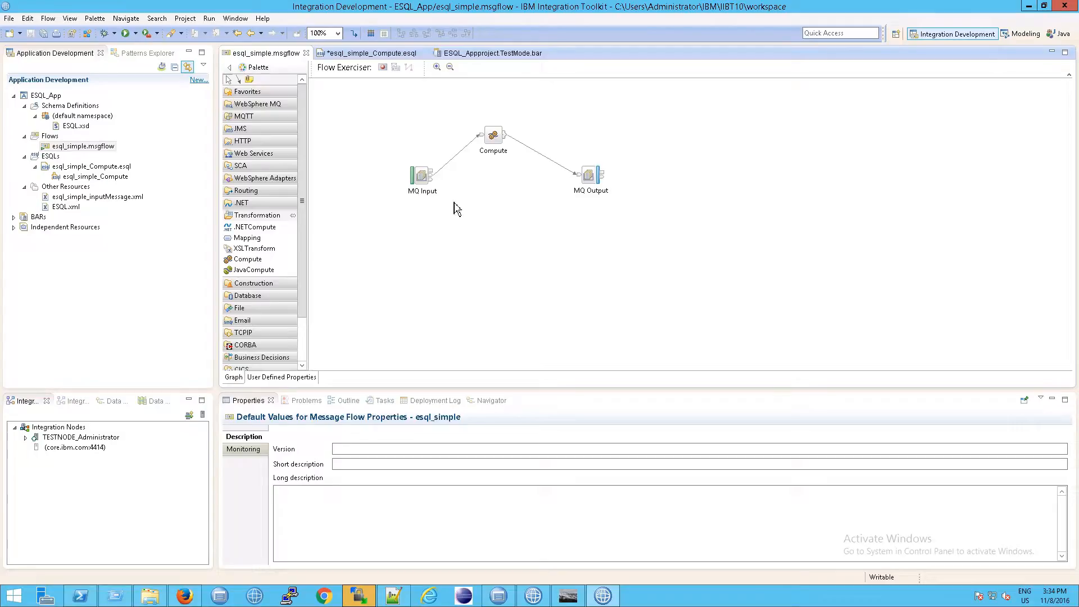
Start the Flow Exerciser, saving the ESQL file and deploying ESQL_App ready to record
click(382, 68)
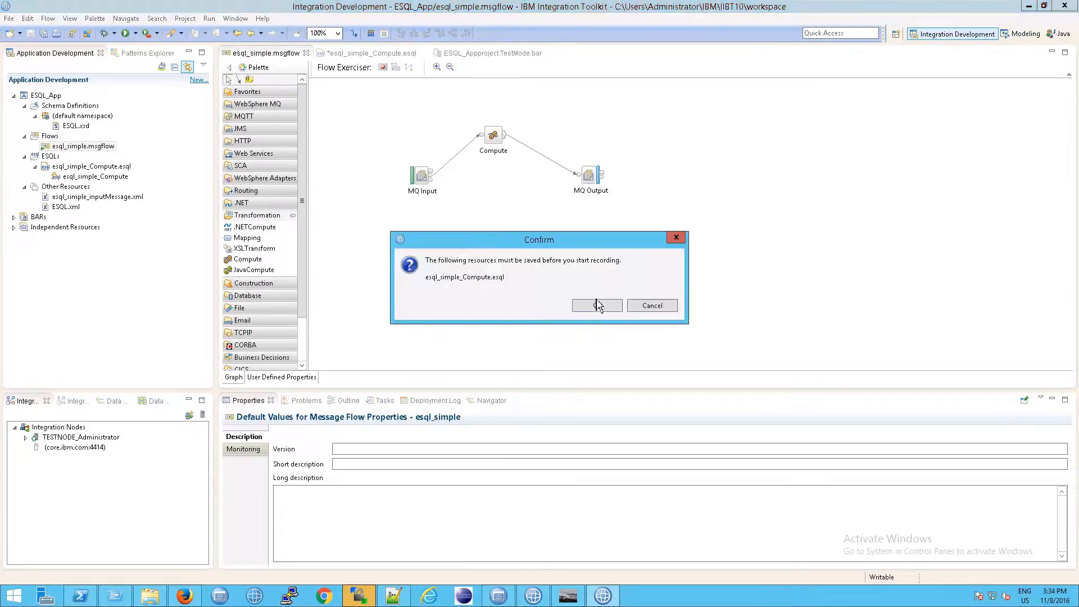
click(596, 305)
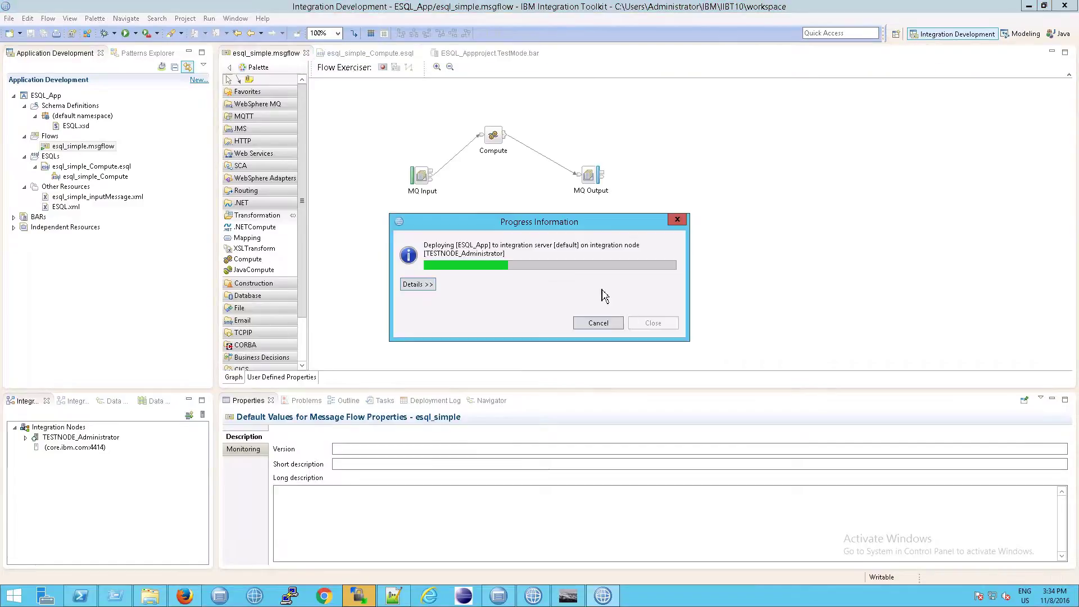
mouse_move(611, 317)
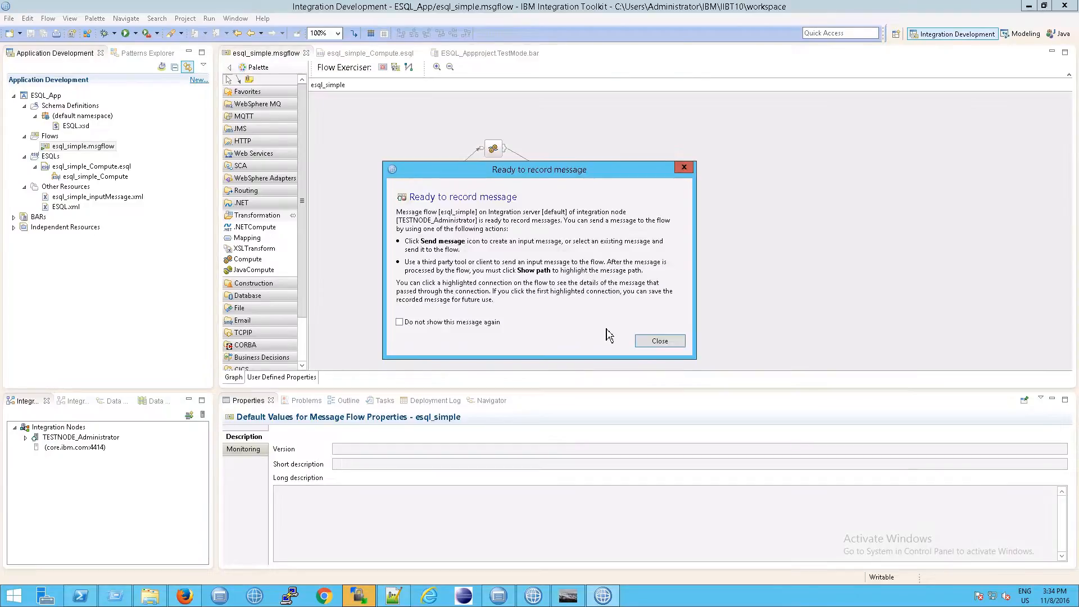
click(658, 340)
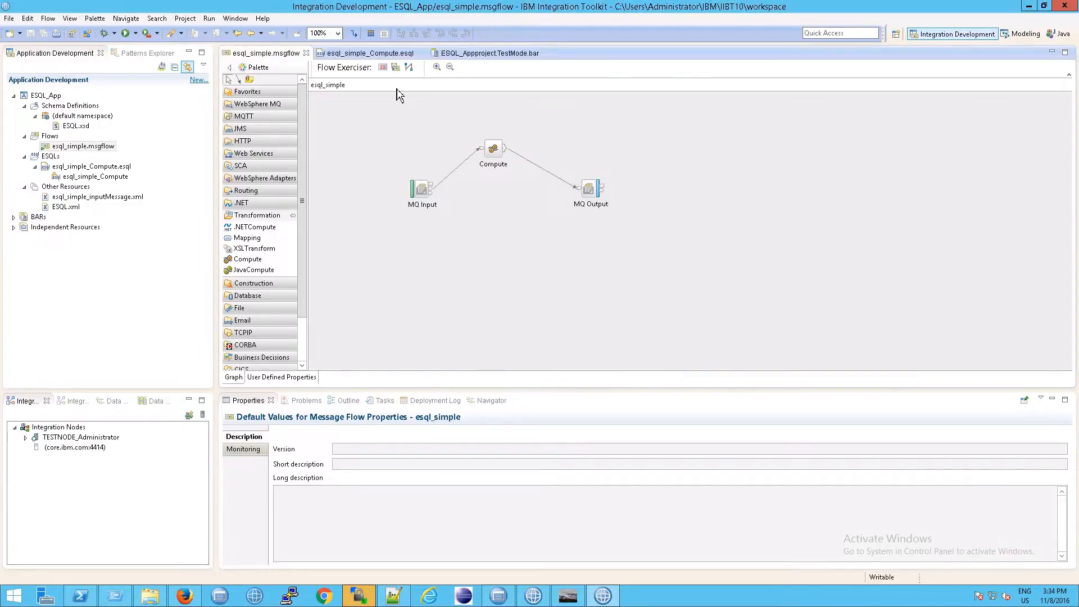
mouse_move(426, 136)
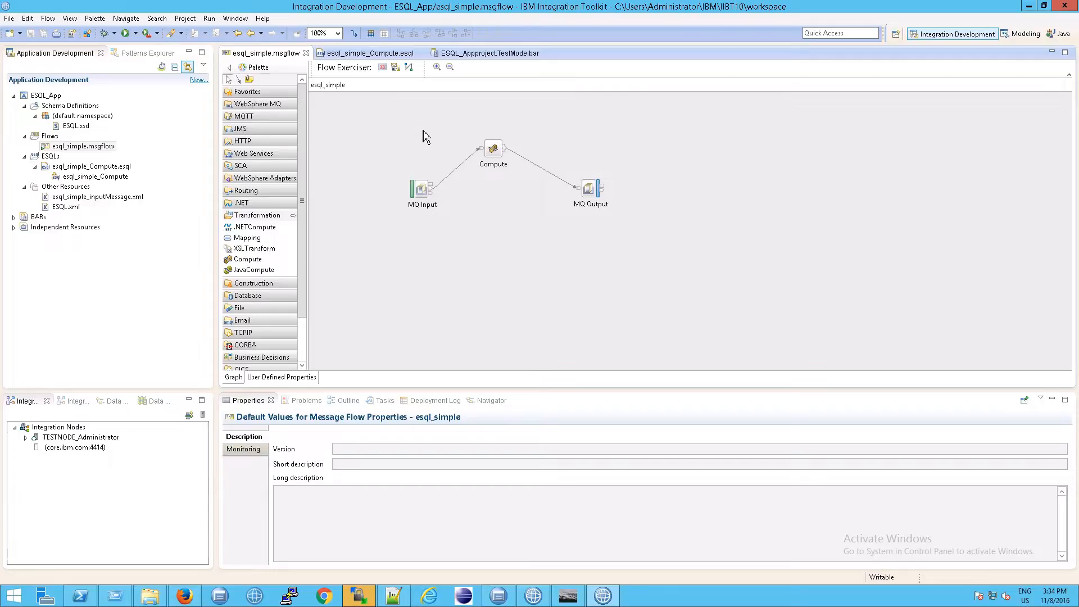
mouse_move(459, 168)
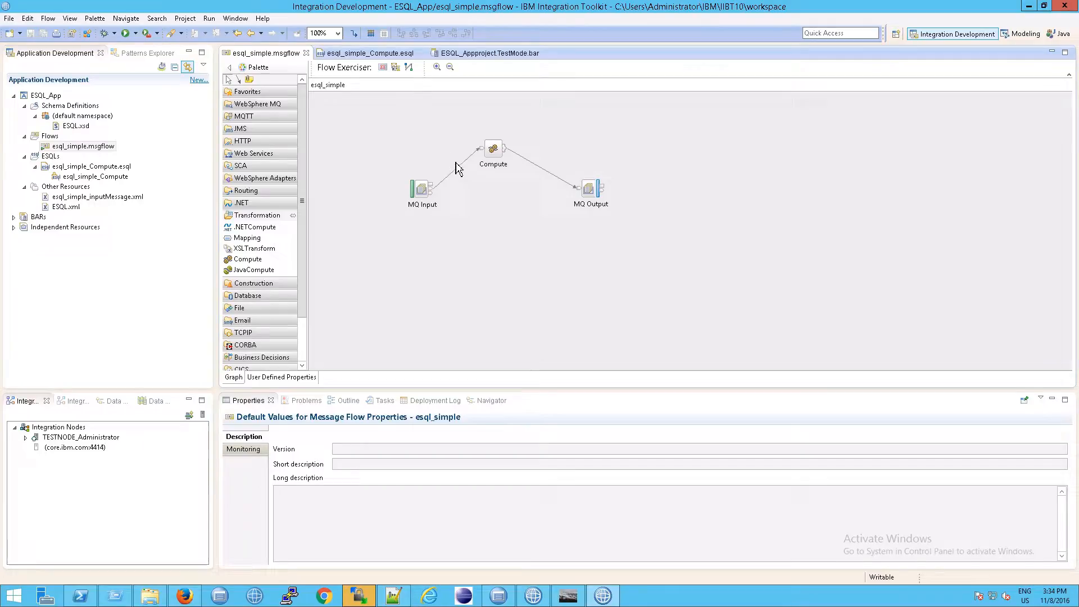
Bring up the list of input messages and view the TestXML message
click(394, 67)
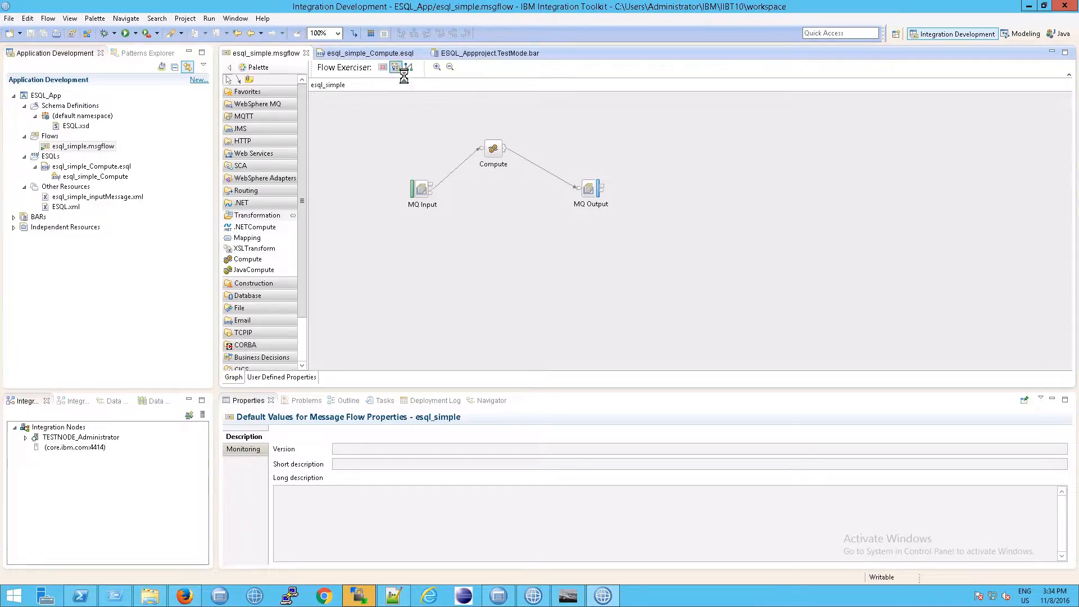
click(396, 67)
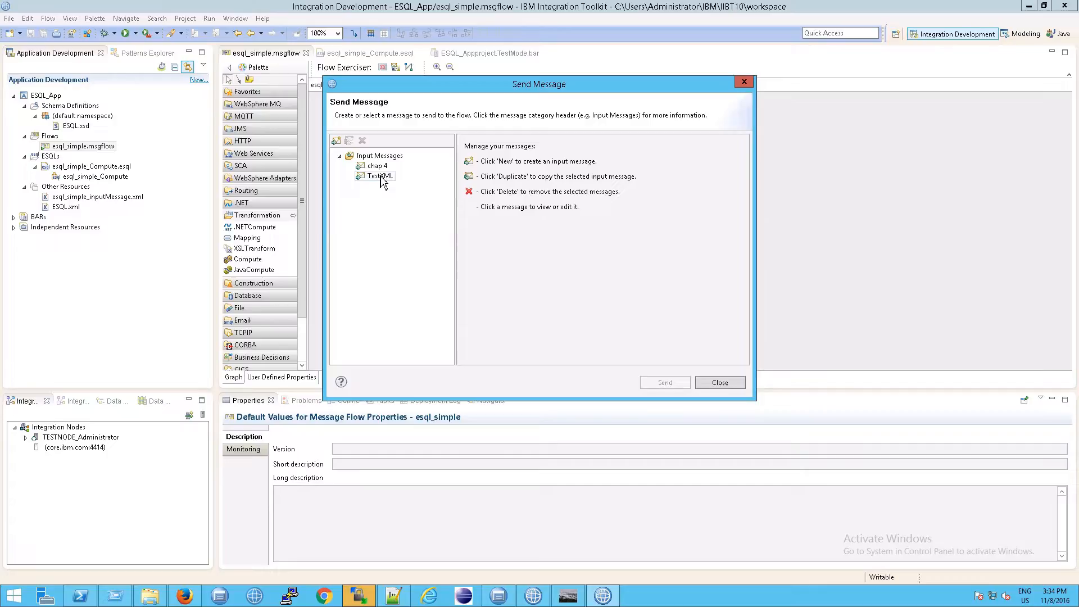
click(374, 175)
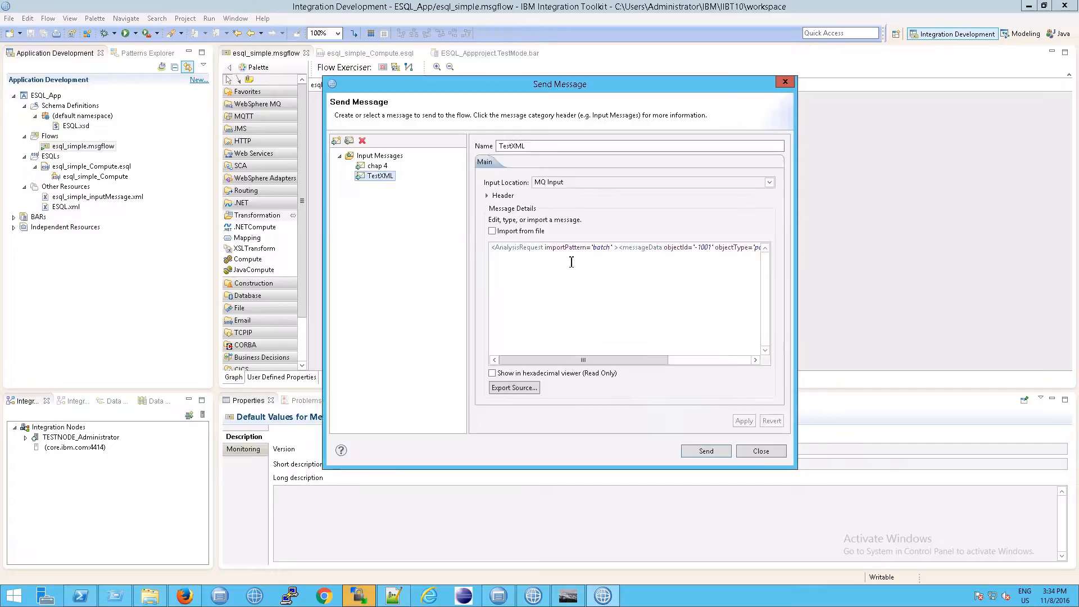
Send the chap 4 'Hello, world!' message through esql_simple and view the highlighted path
click(375, 165)
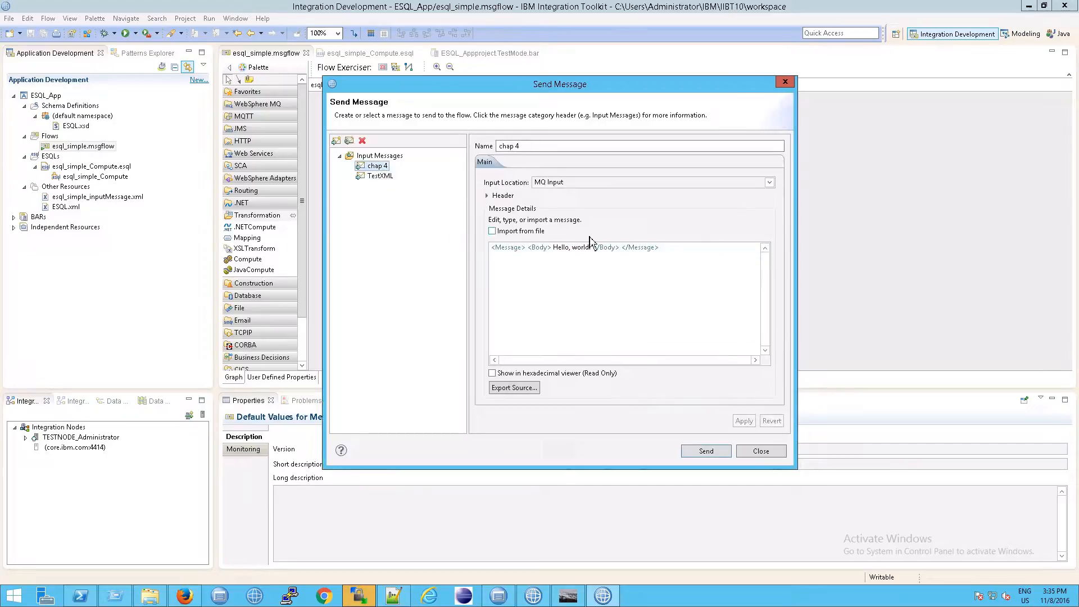
click(706, 450)
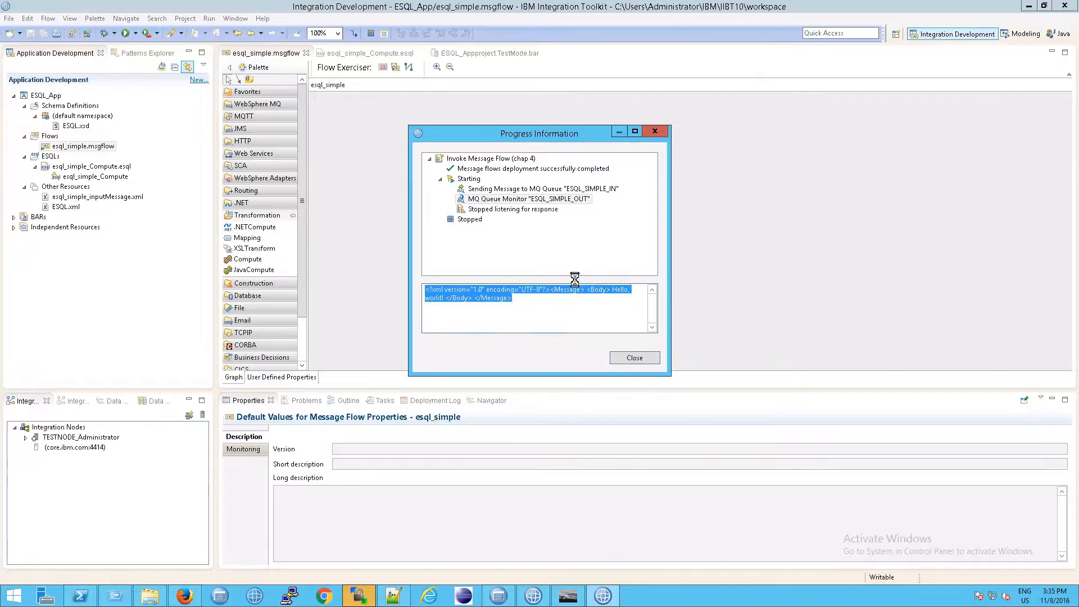
click(634, 357)
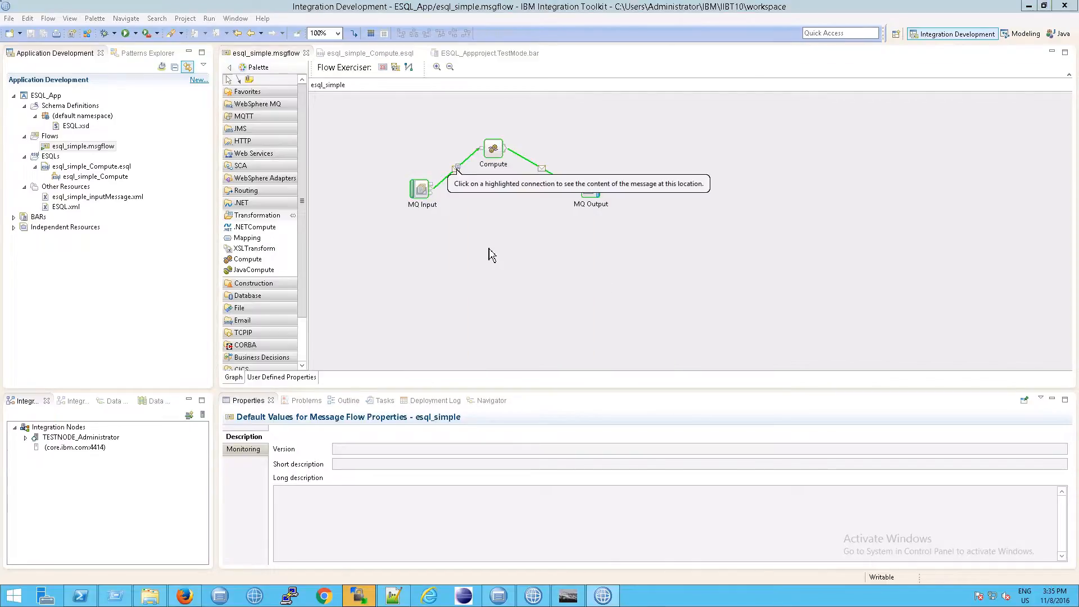
mouse_move(492, 236)
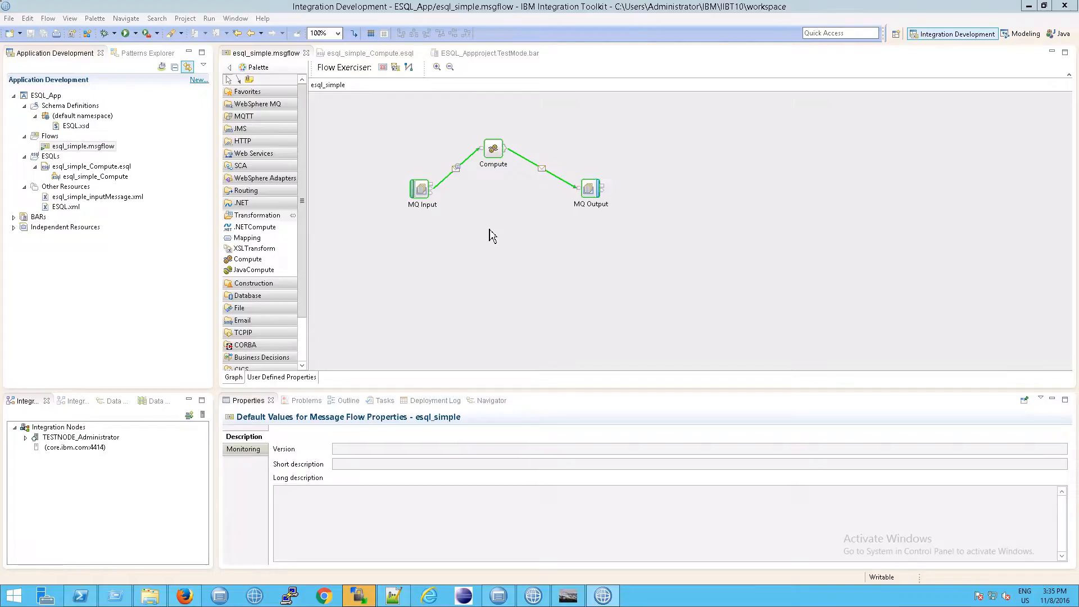
mouse_move(467, 180)
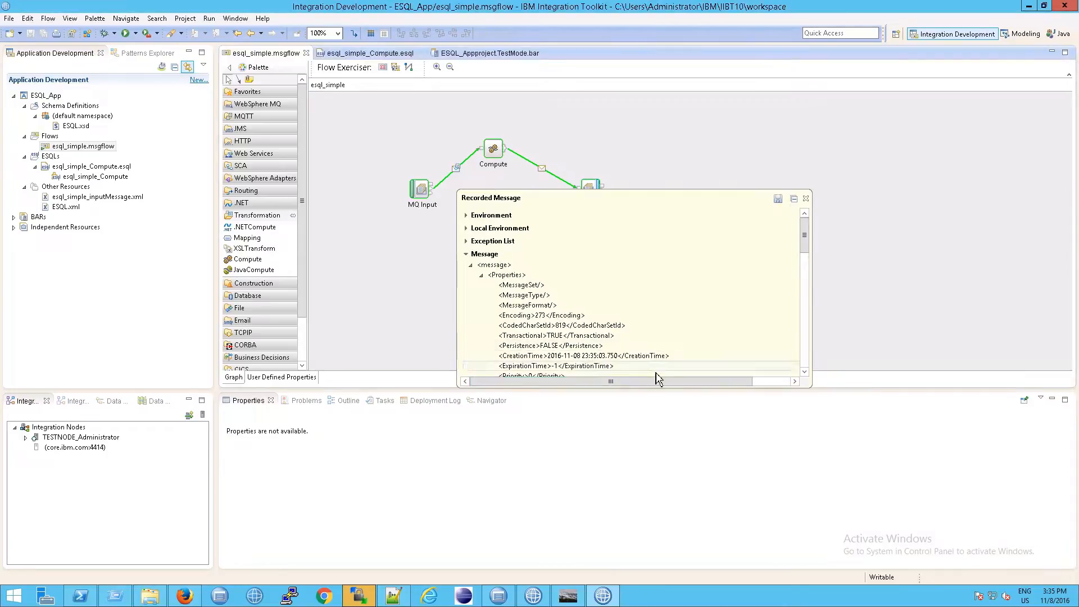
mouse_move(811, 387)
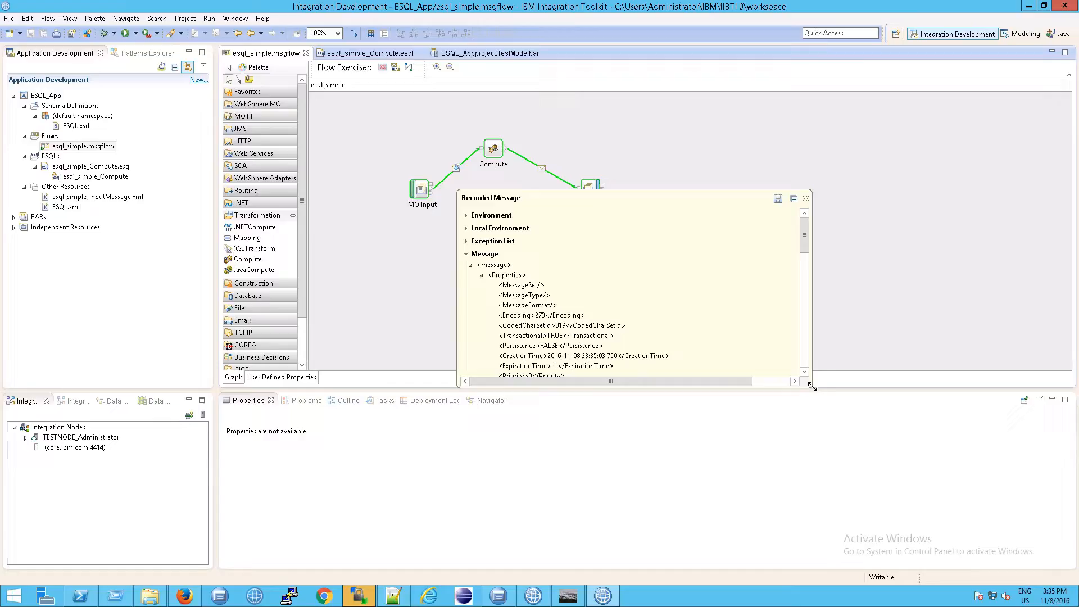
Enlarge the Recorded Message window and peek into the Local Environment and Exception List sections
drag(812, 387, 810, 547)
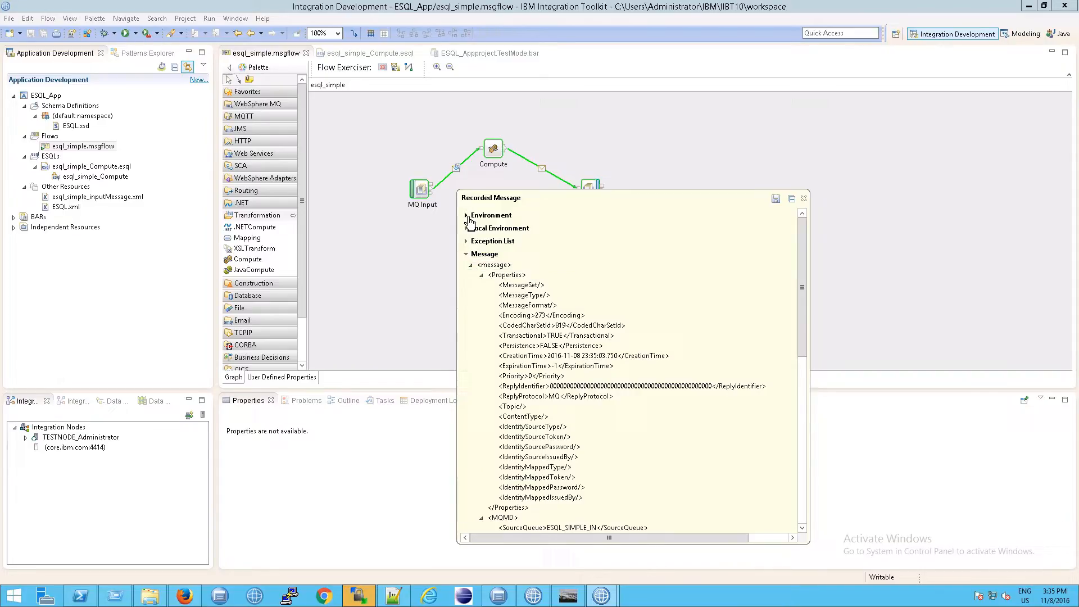
click(466, 228)
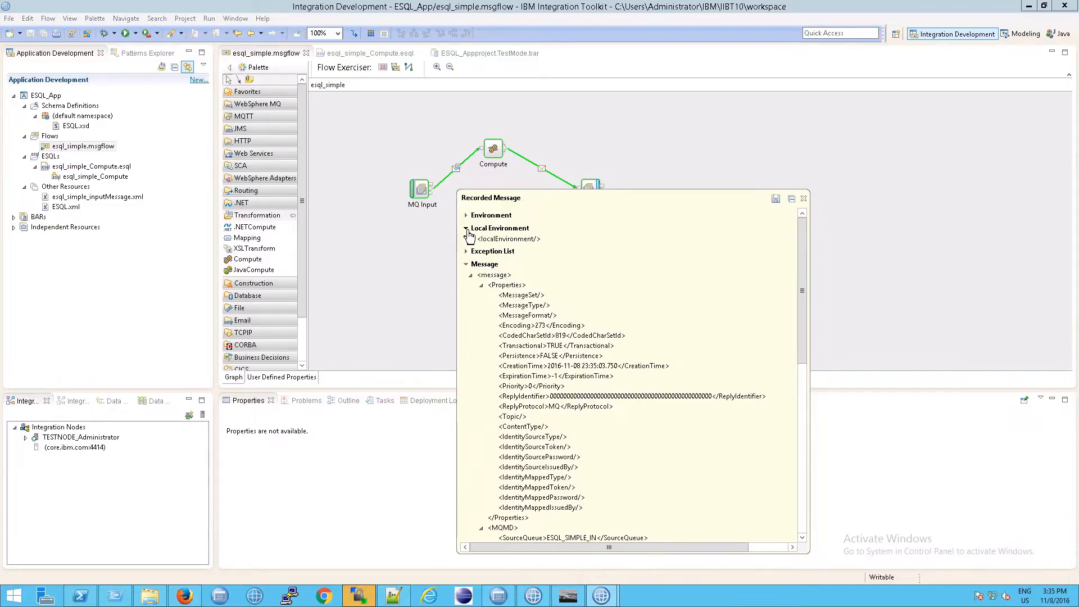
click(466, 228)
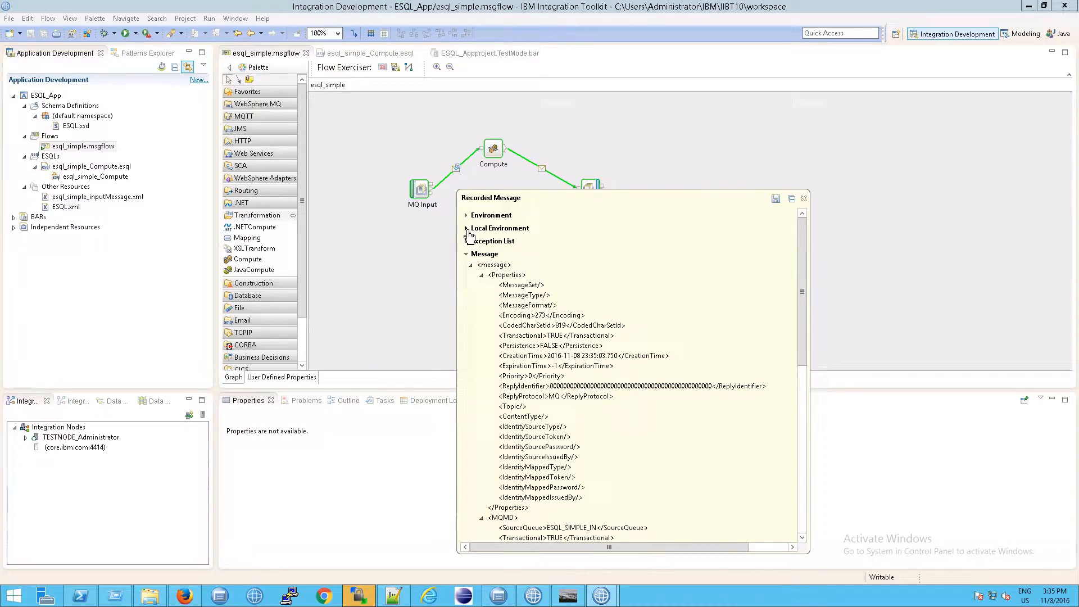
click(466, 240)
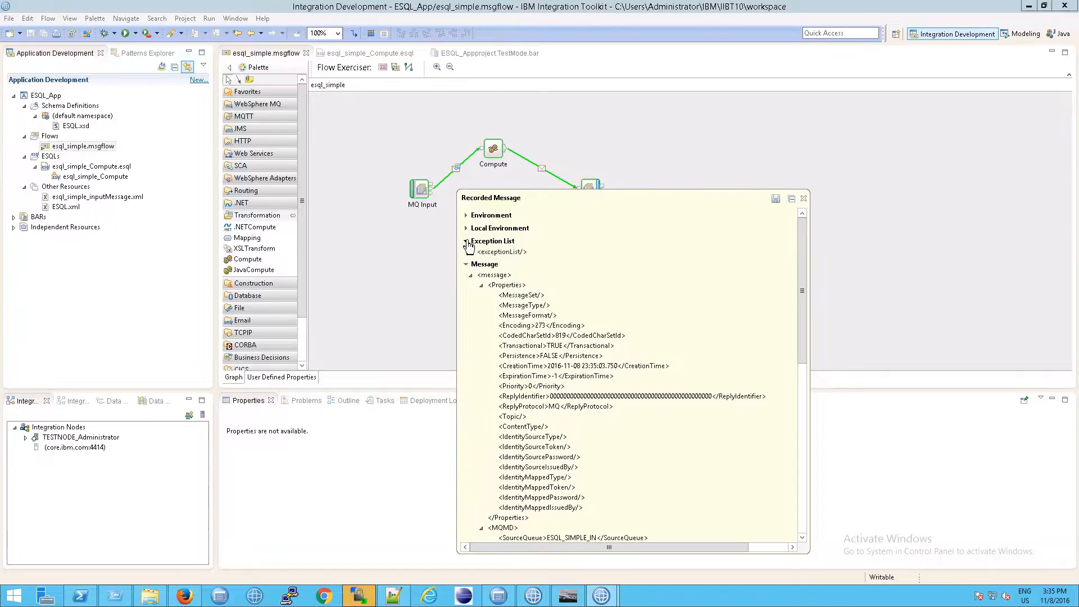
click(465, 240)
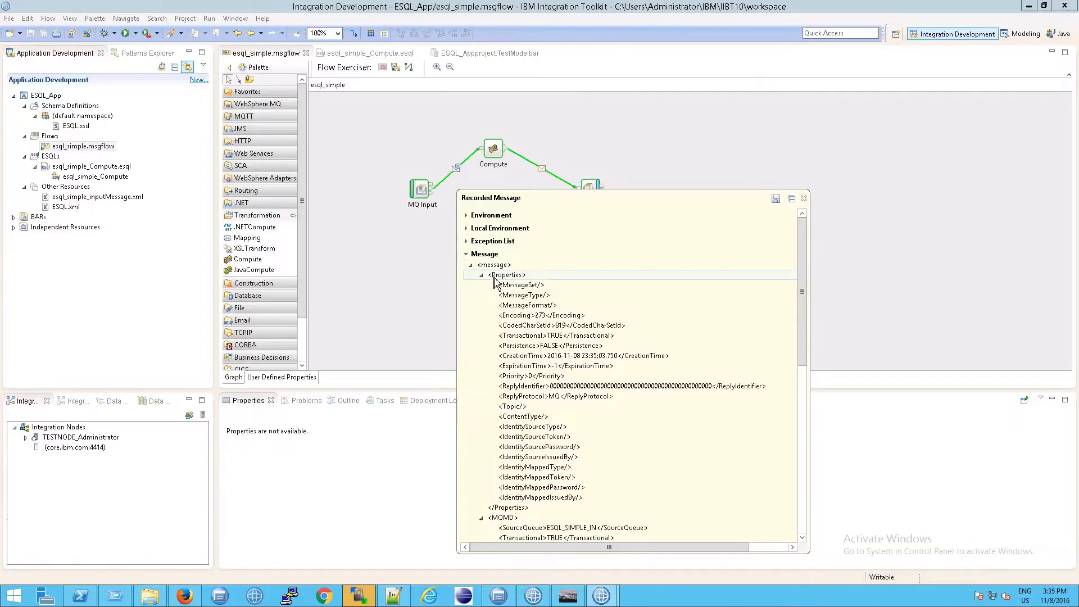
Toggle the Properties, MQMD and XMLNS folders of the recorded message tree to survey its structure
click(481, 274)
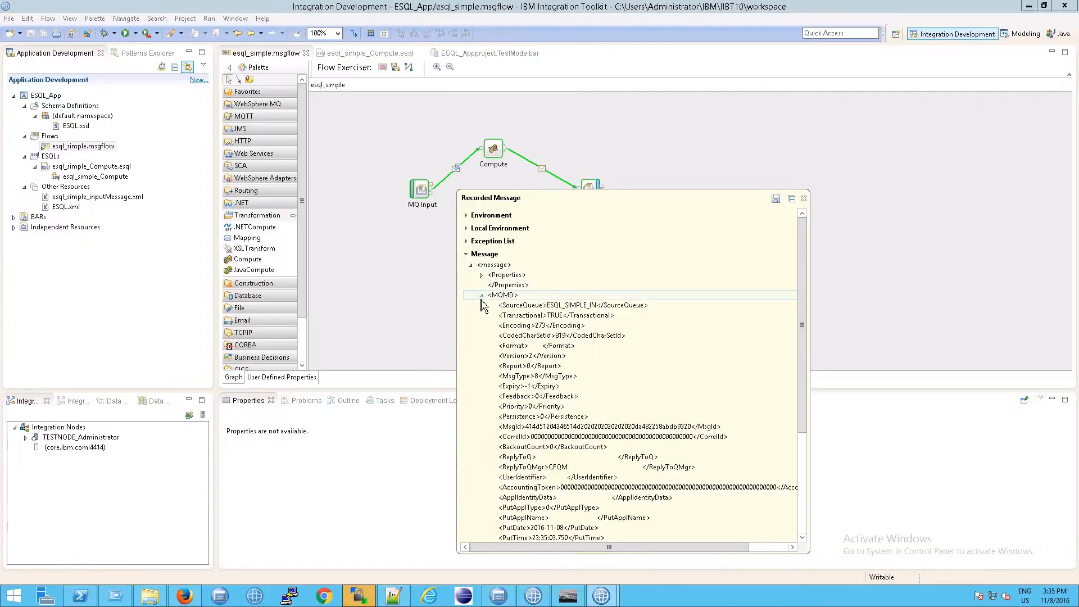
click(481, 295)
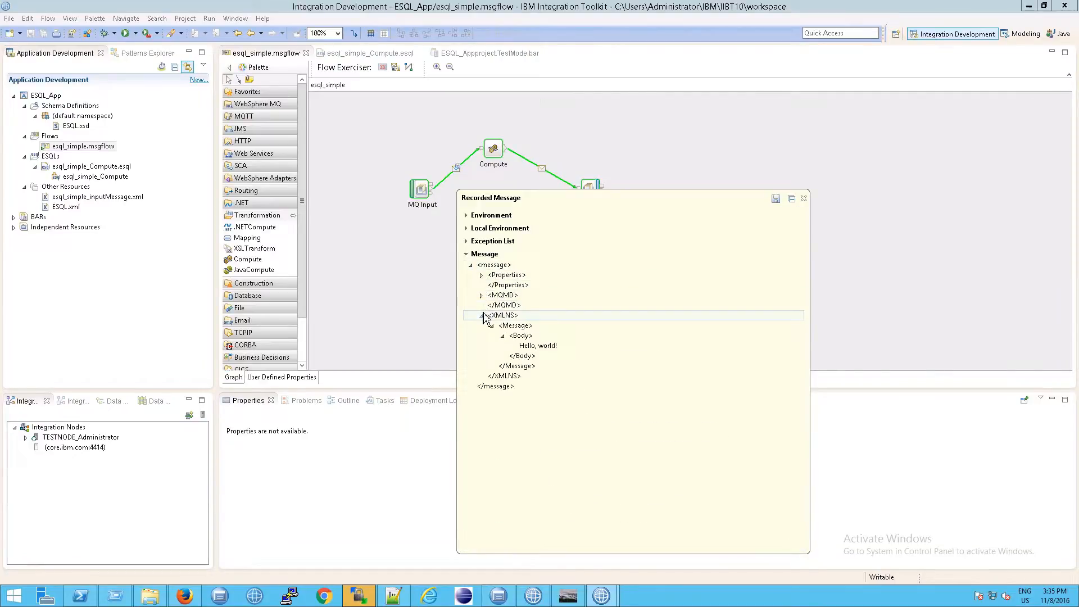
click(481, 314)
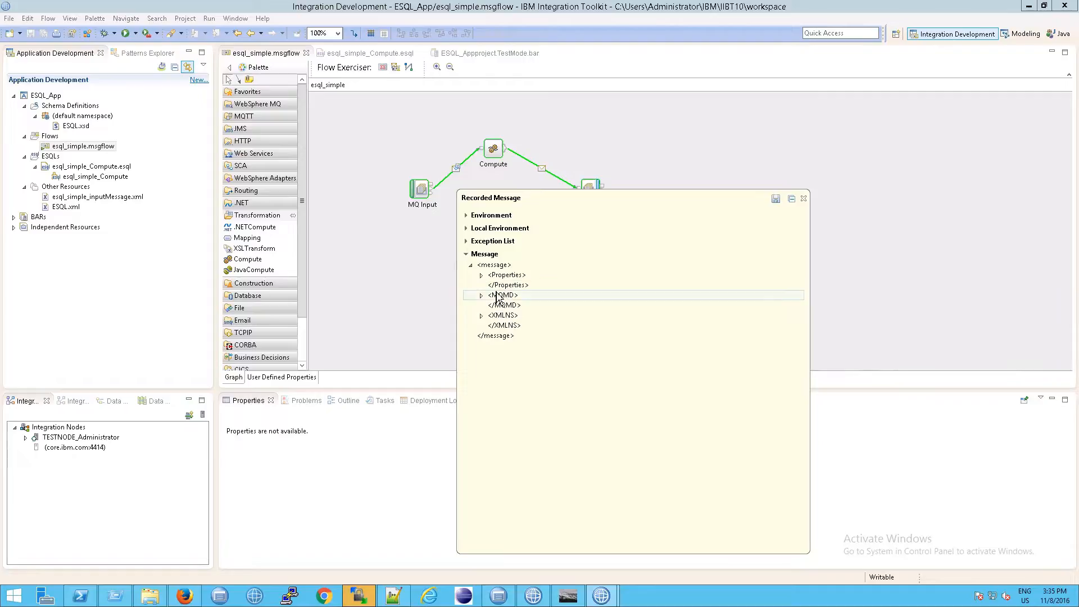
click(501, 315)
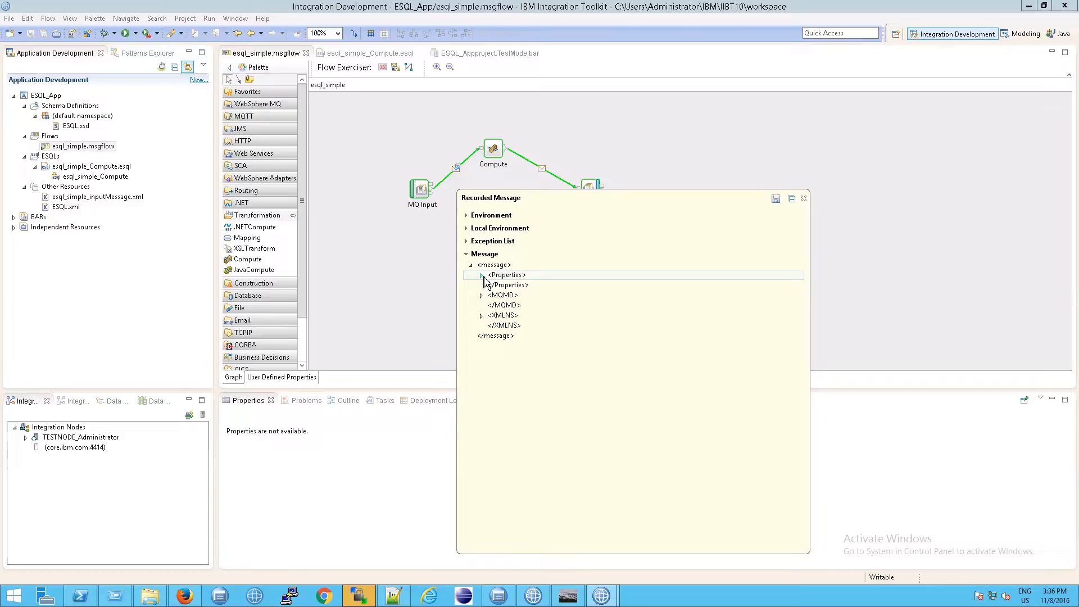
click(482, 274)
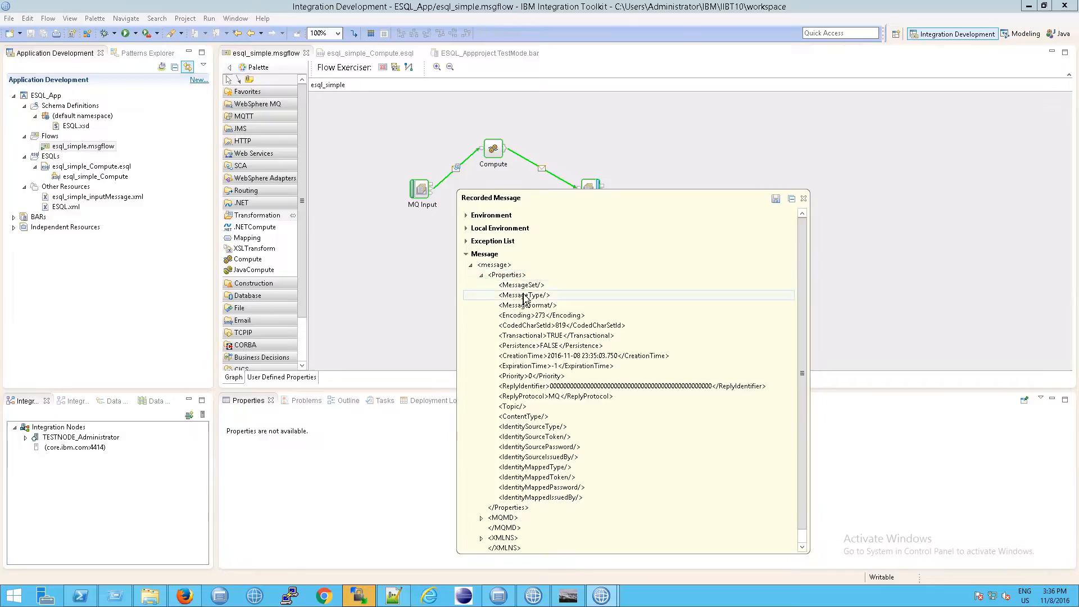
click(558, 315)
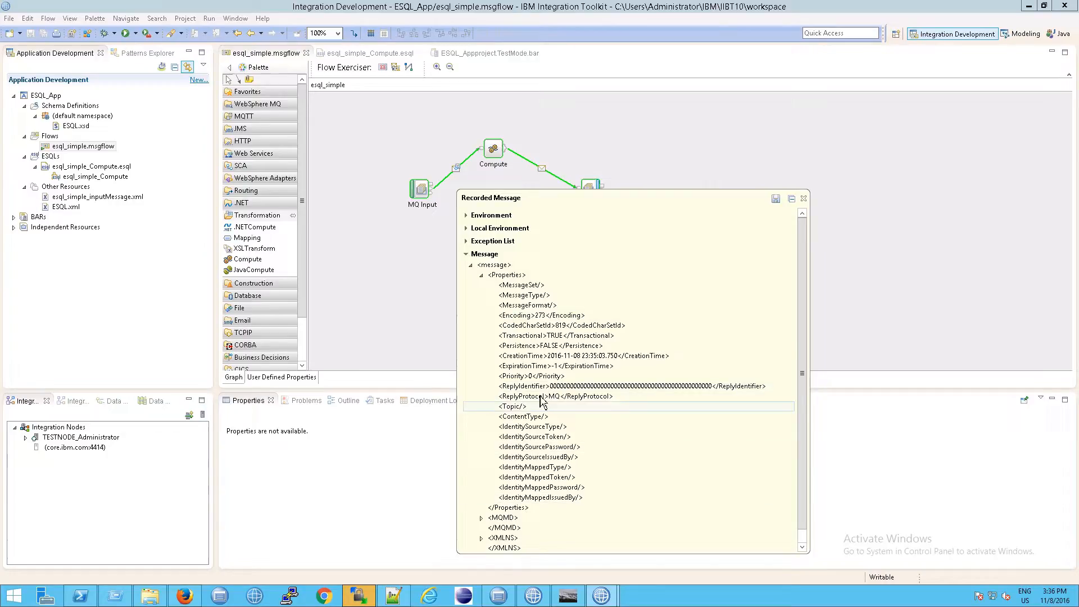
Collapse Properties and expand the MQMD header, scrolling through its descriptor fields
click(481, 274)
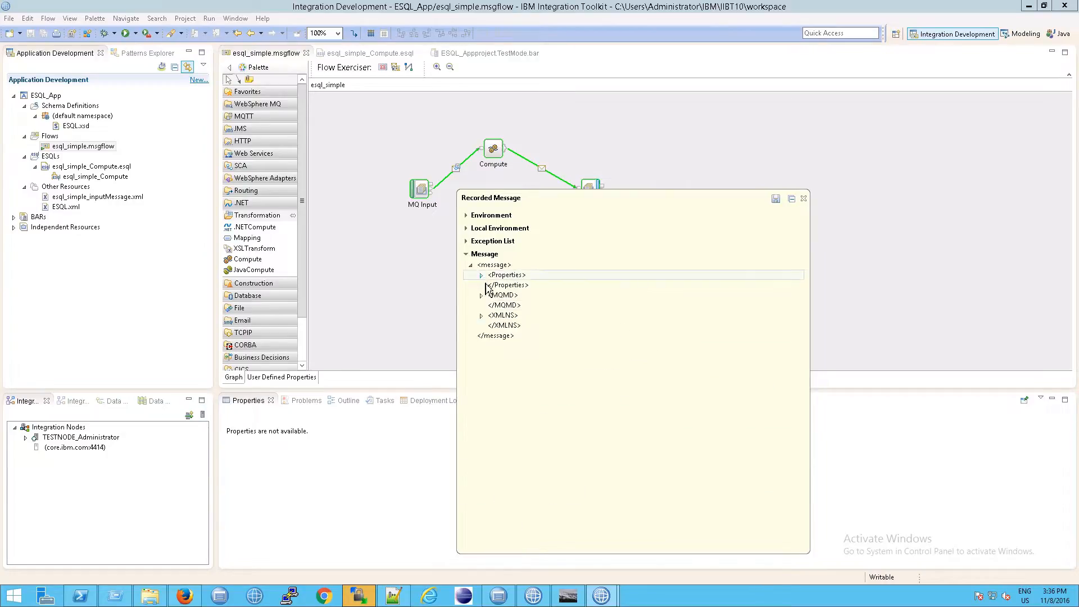
click(481, 294)
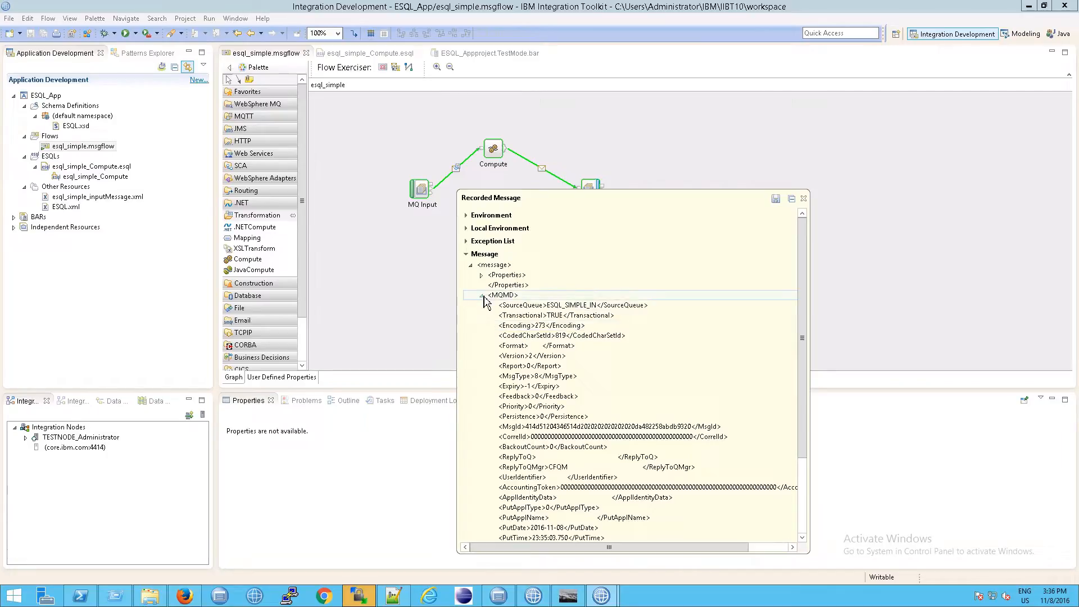
scroll(down, 3)
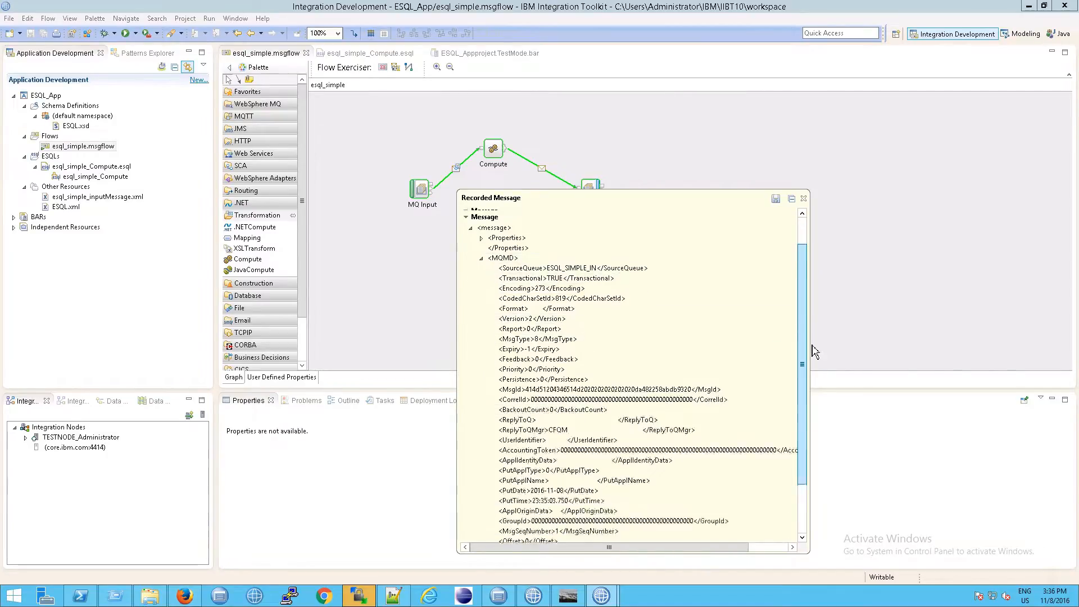
scroll(down, 3)
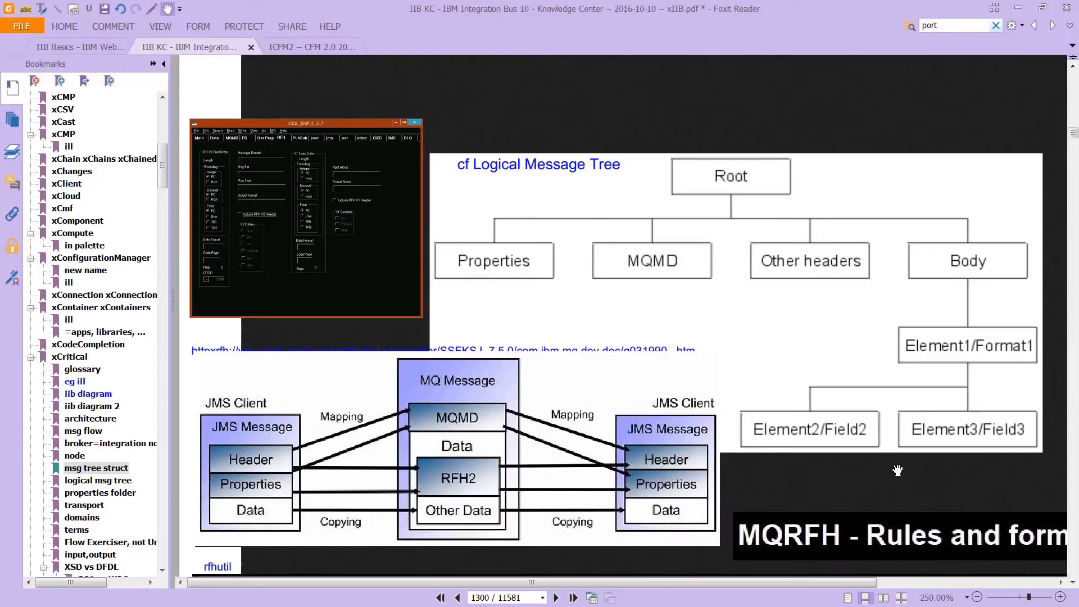
mouse_move(598, 184)
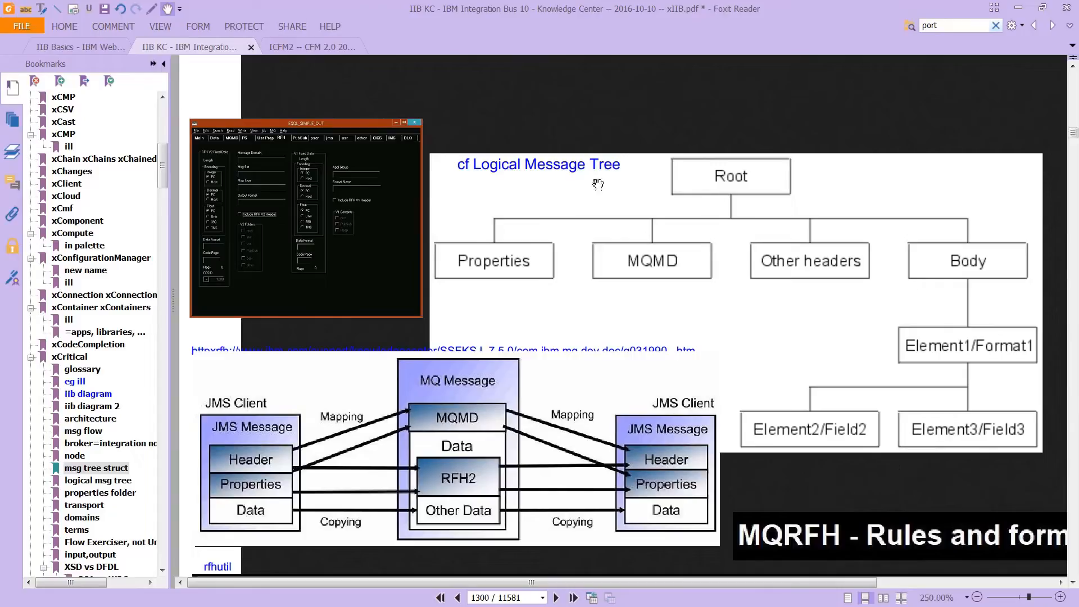
mouse_move(280, 389)
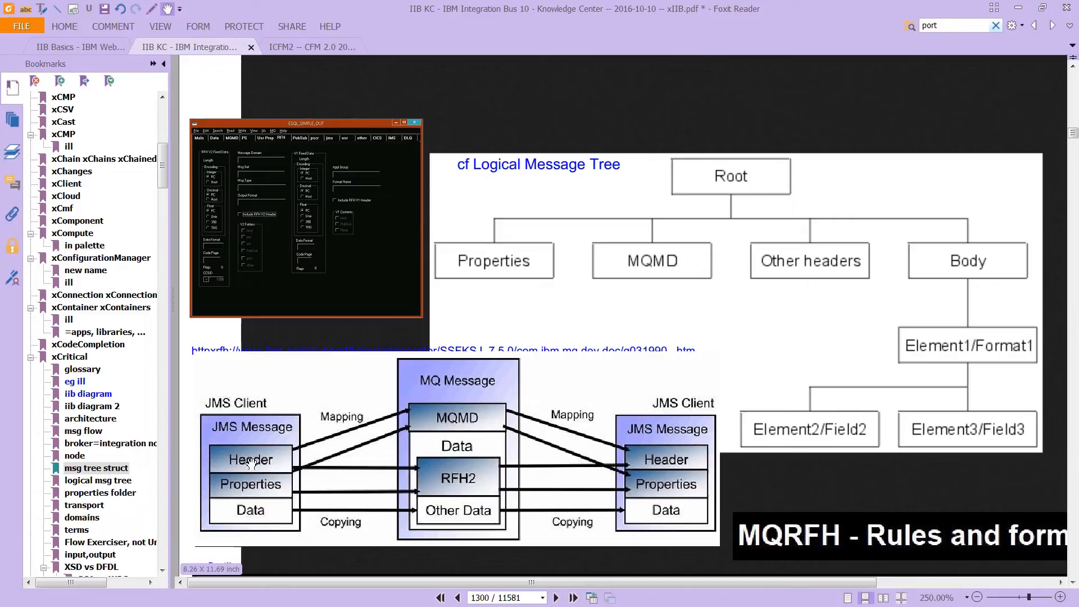
mouse_move(303, 506)
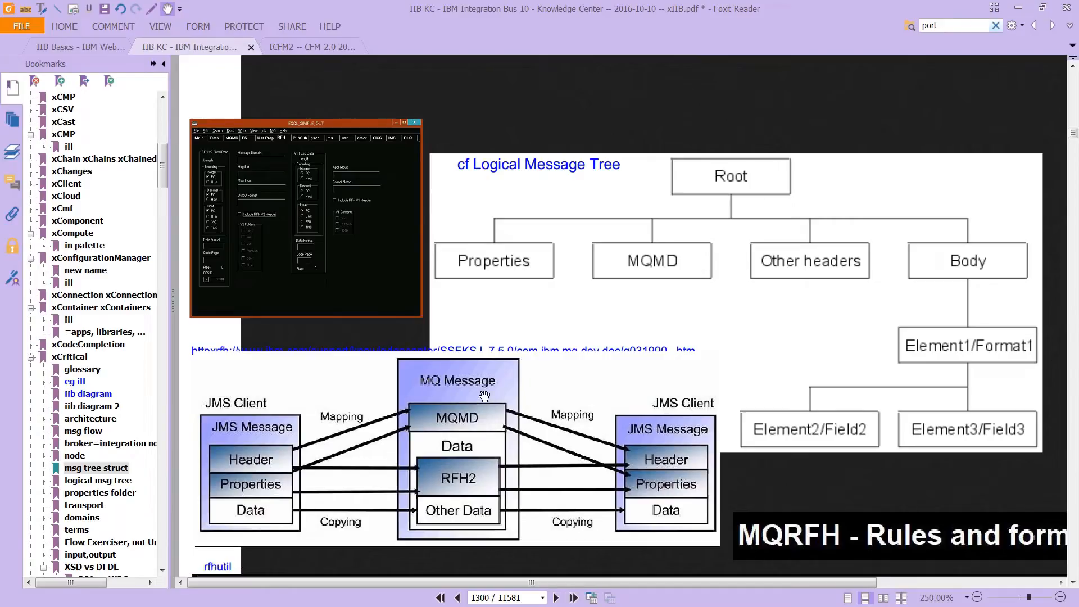
mouse_move(450, 445)
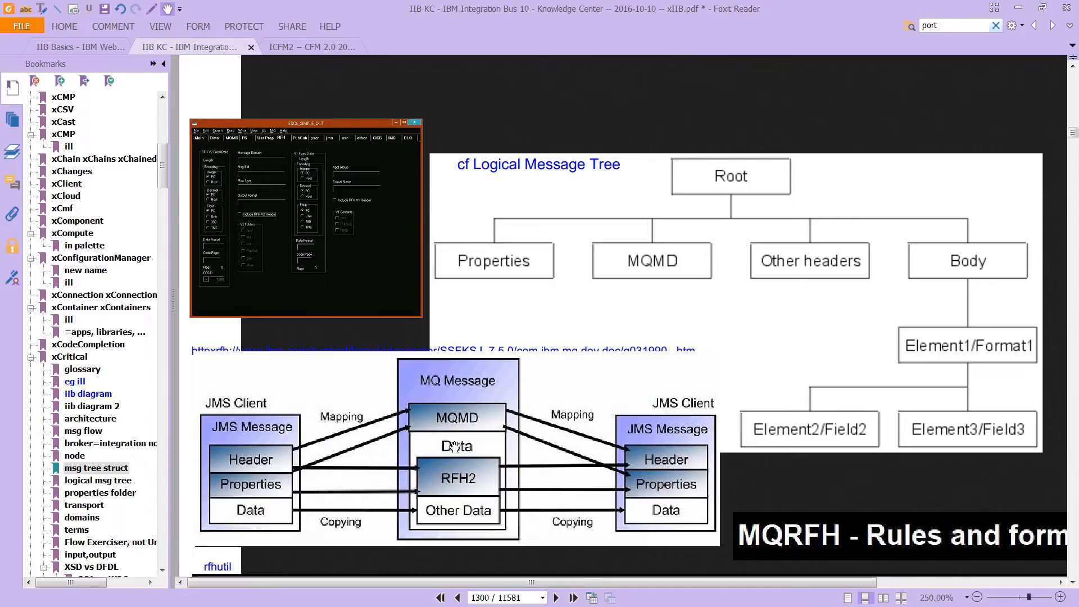
mouse_move(456, 477)
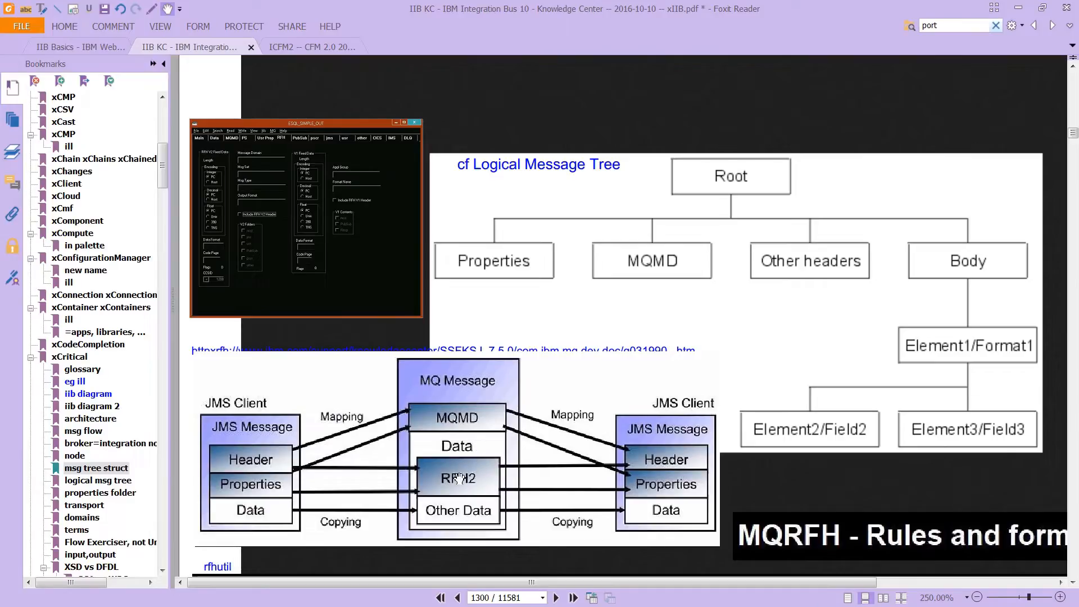
mouse_move(625, 345)
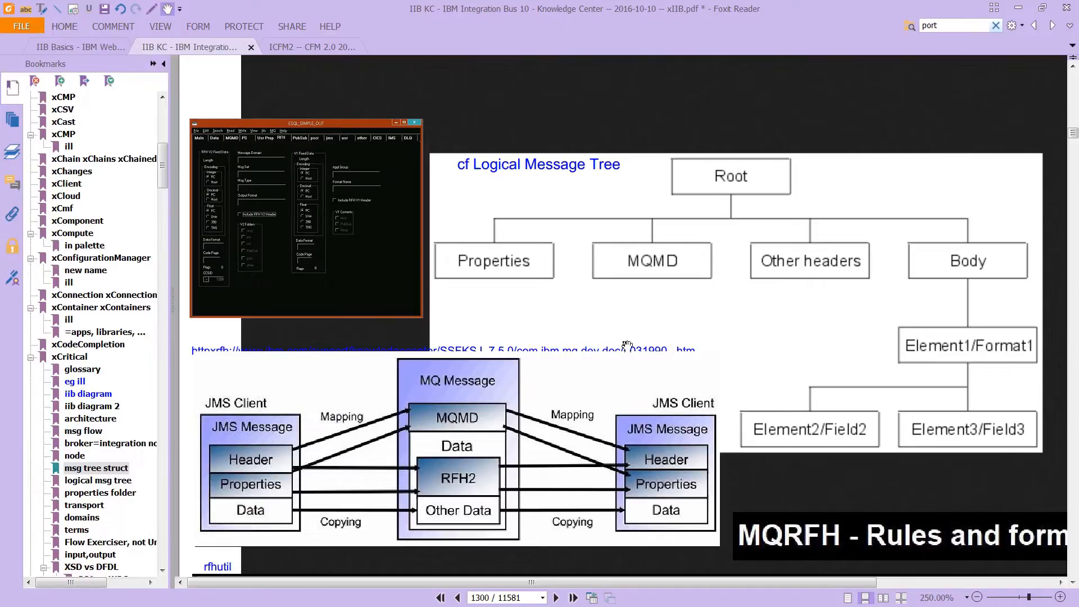
mouse_move(639, 237)
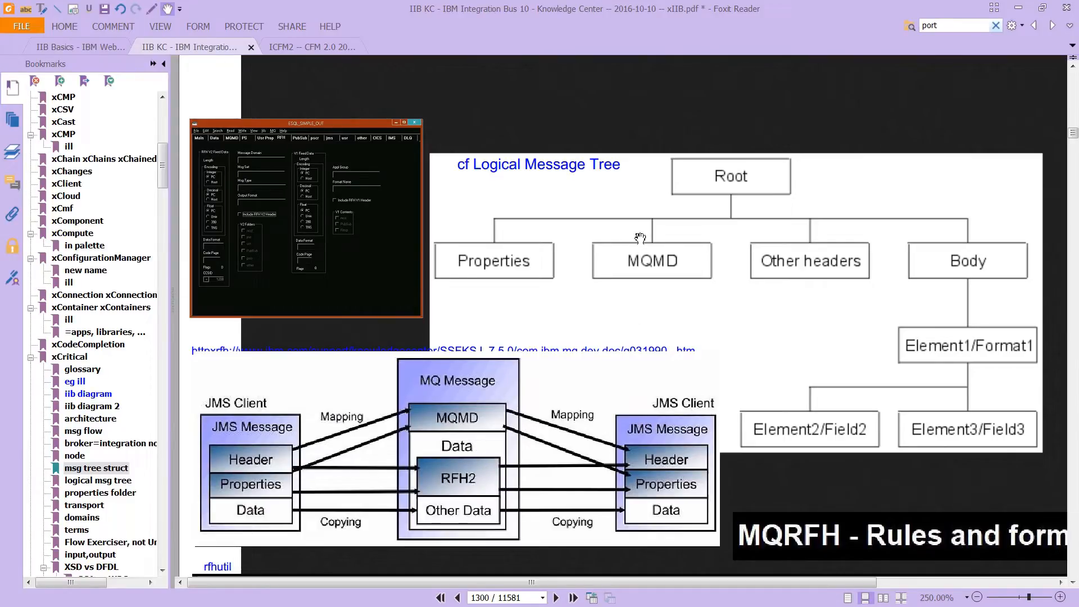
mouse_move(652, 166)
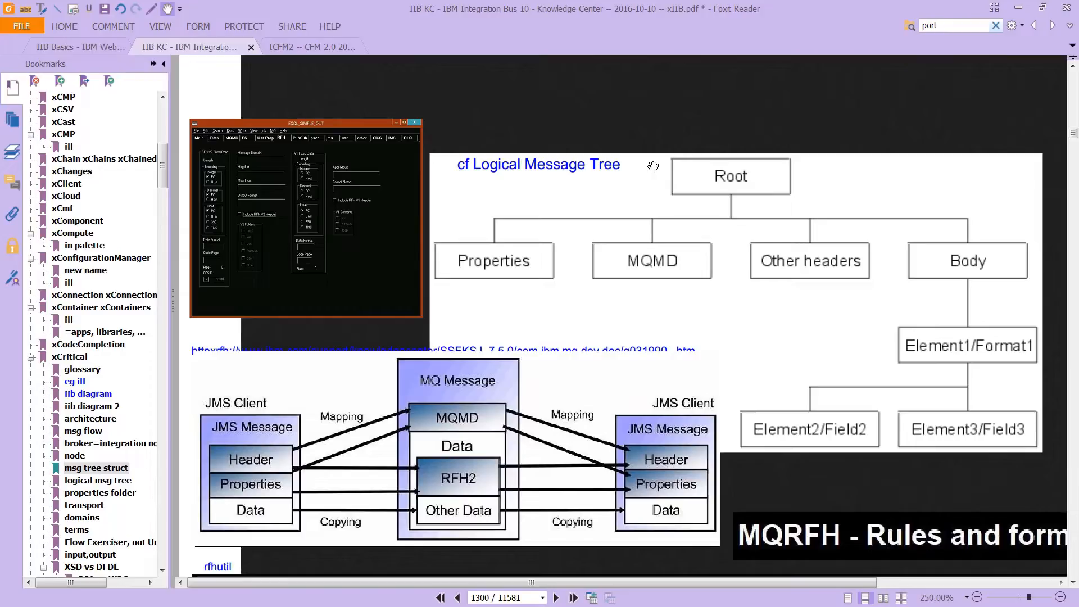
mouse_move(762, 174)
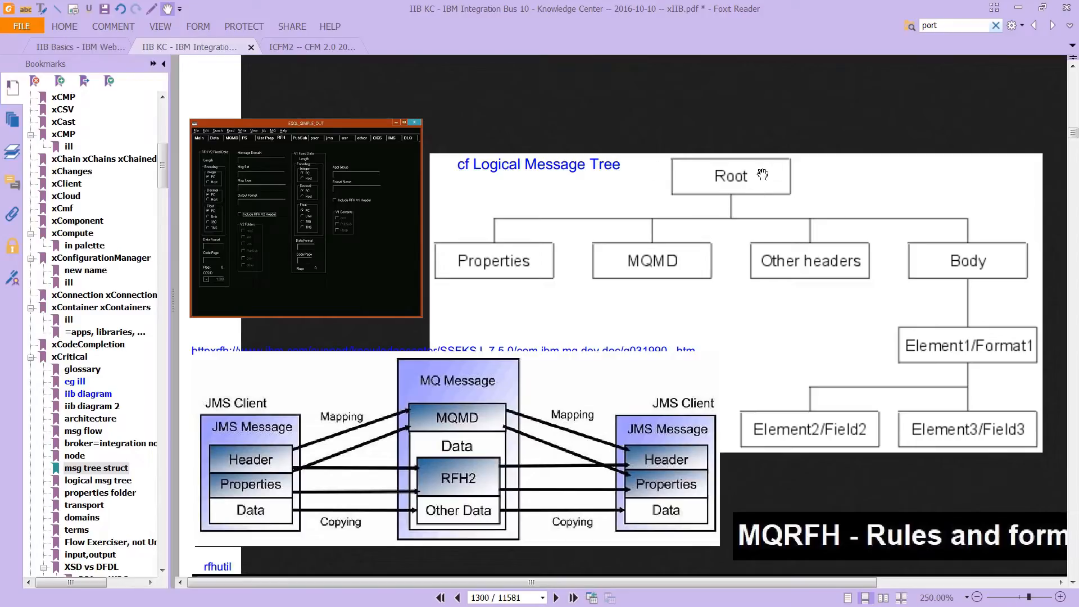
mouse_move(722, 184)
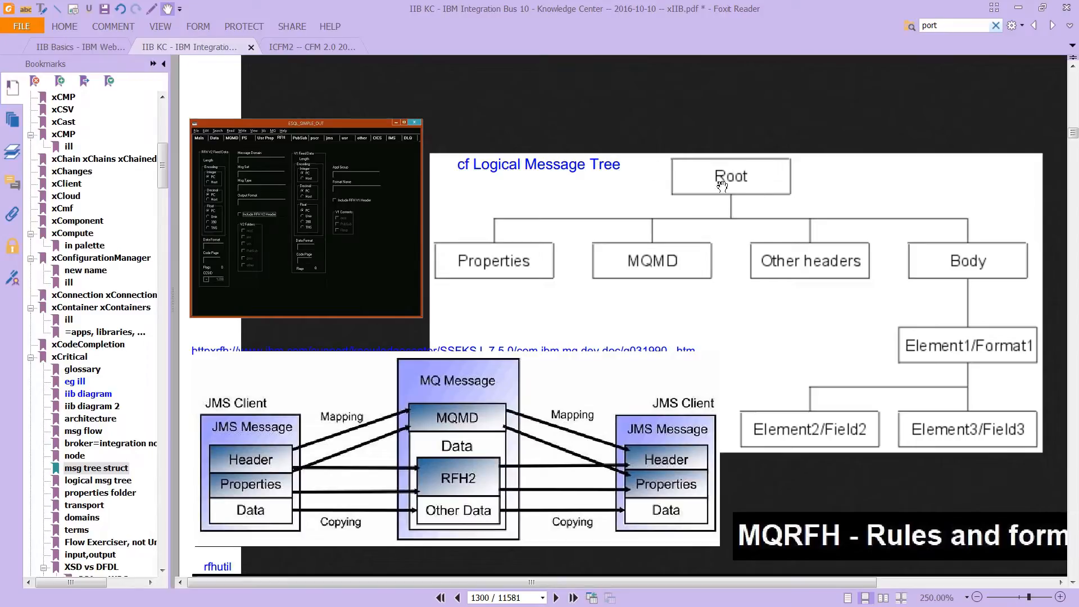
mouse_move(664, 267)
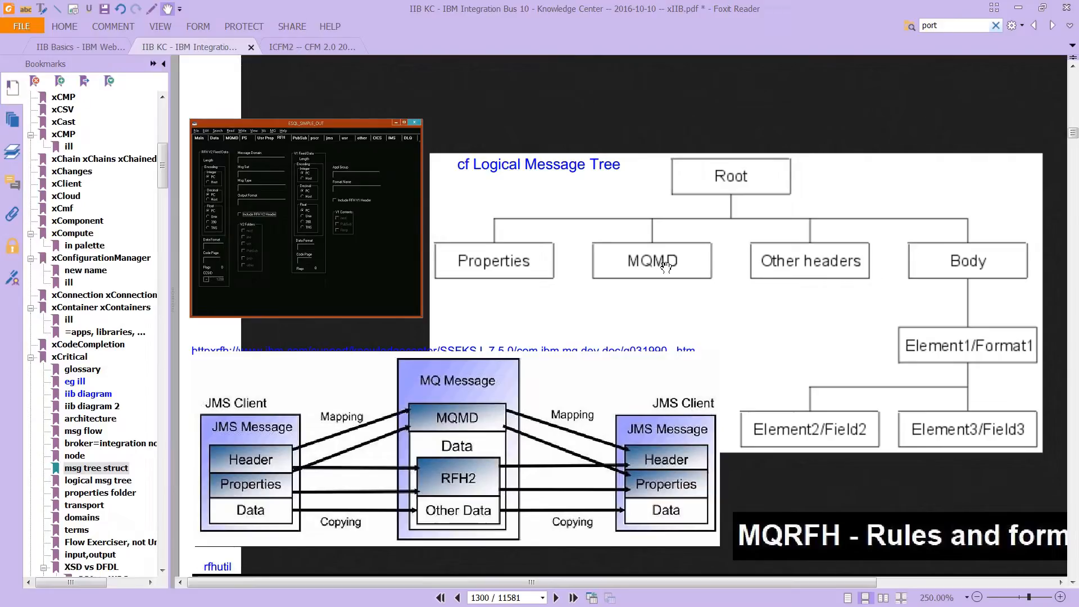
mouse_move(957, 266)
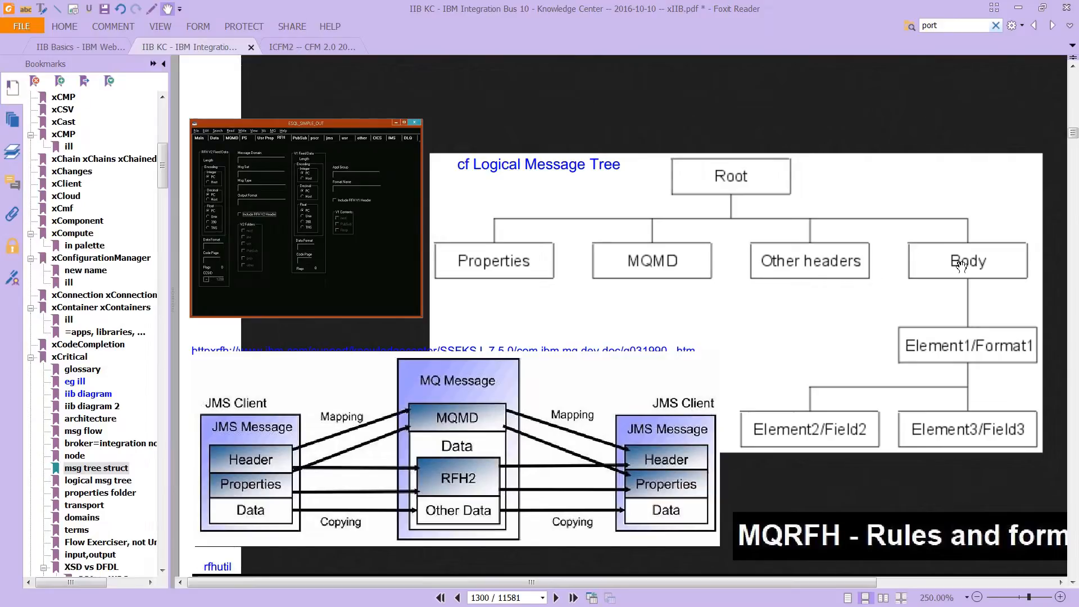
mouse_move(839, 288)
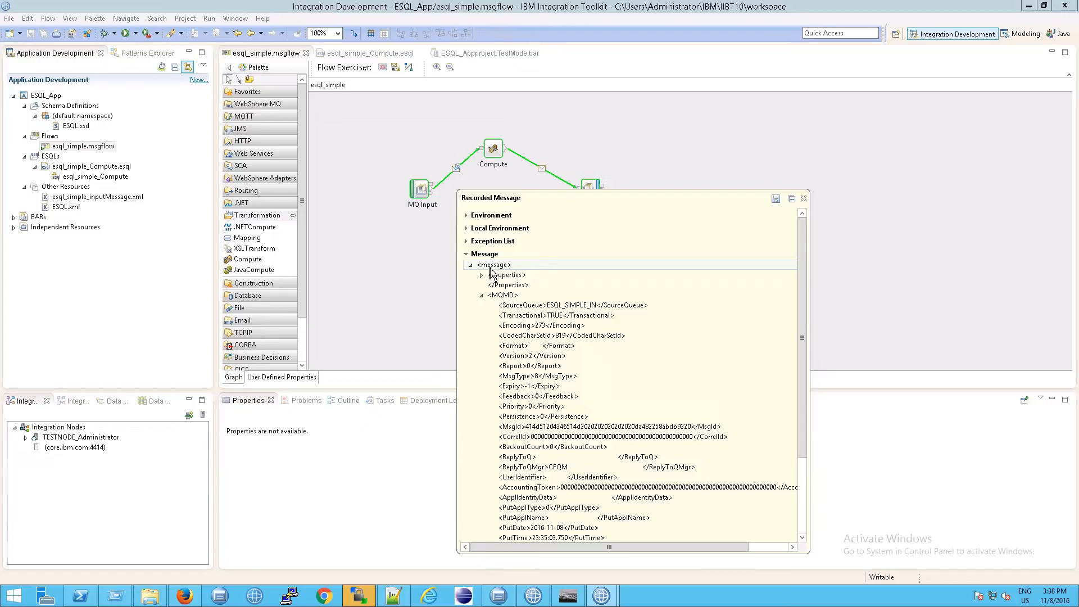
Toggle the Properties folder, expand MQMD and scroll down through its header fields
click(481, 274)
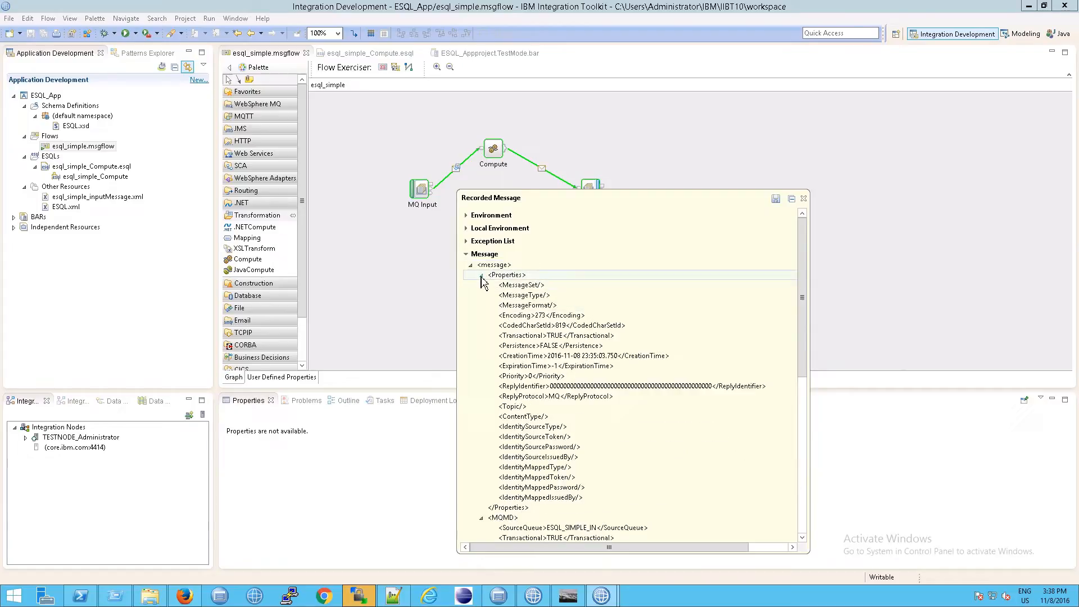
click(481, 274)
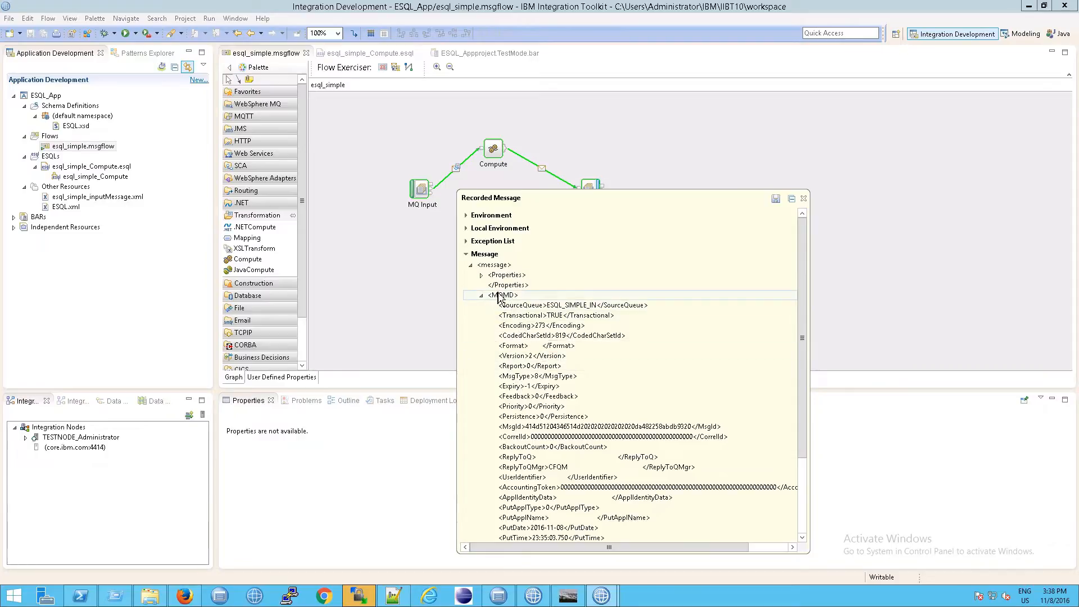
click(481, 294)
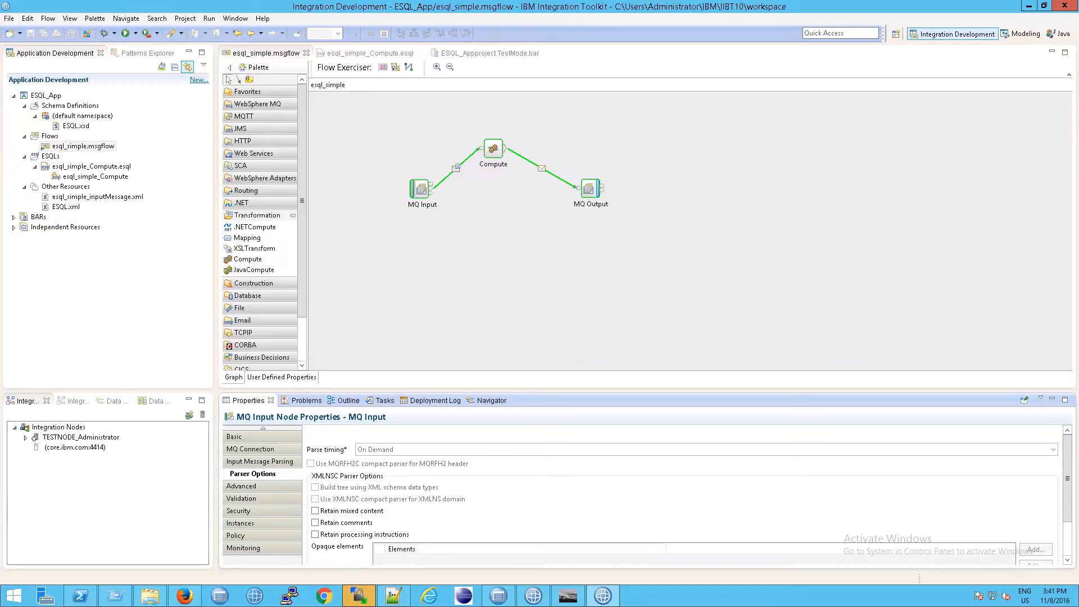
mouse_move(389, 250)
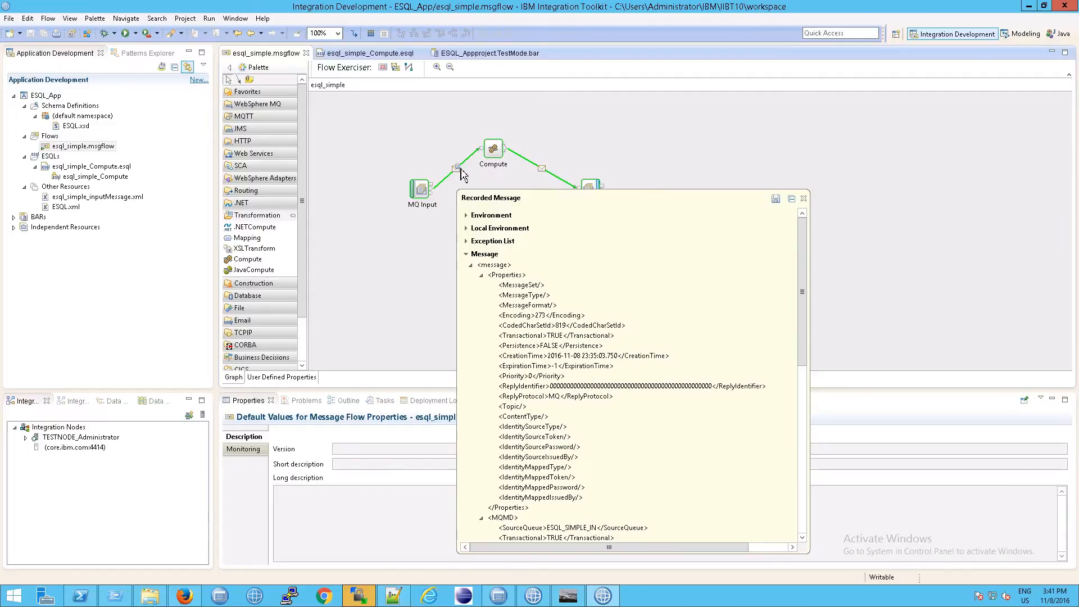
scroll(down, 3)
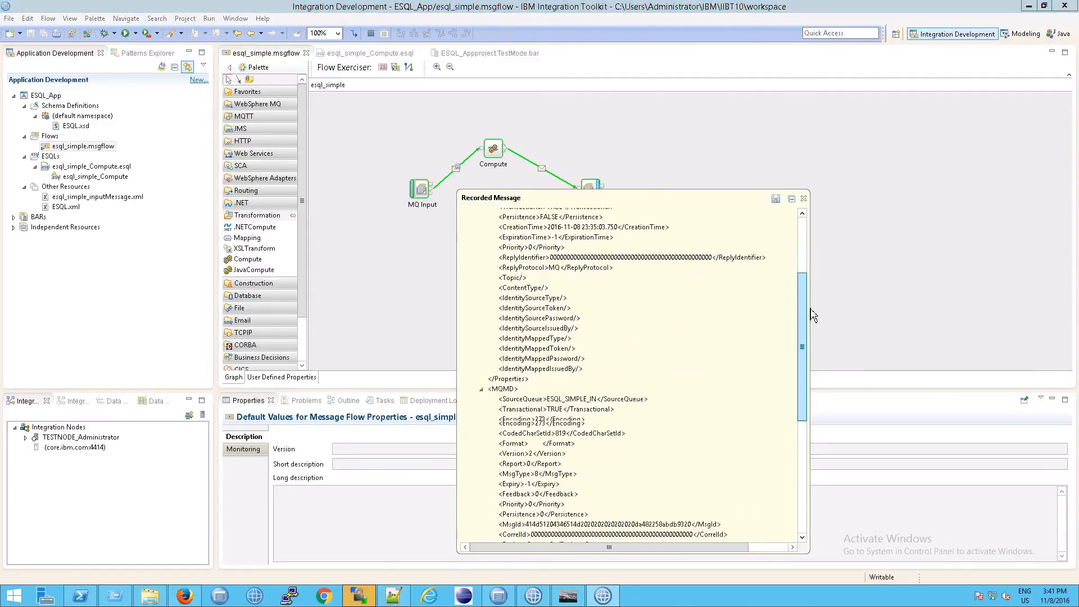
scroll(down, 3)
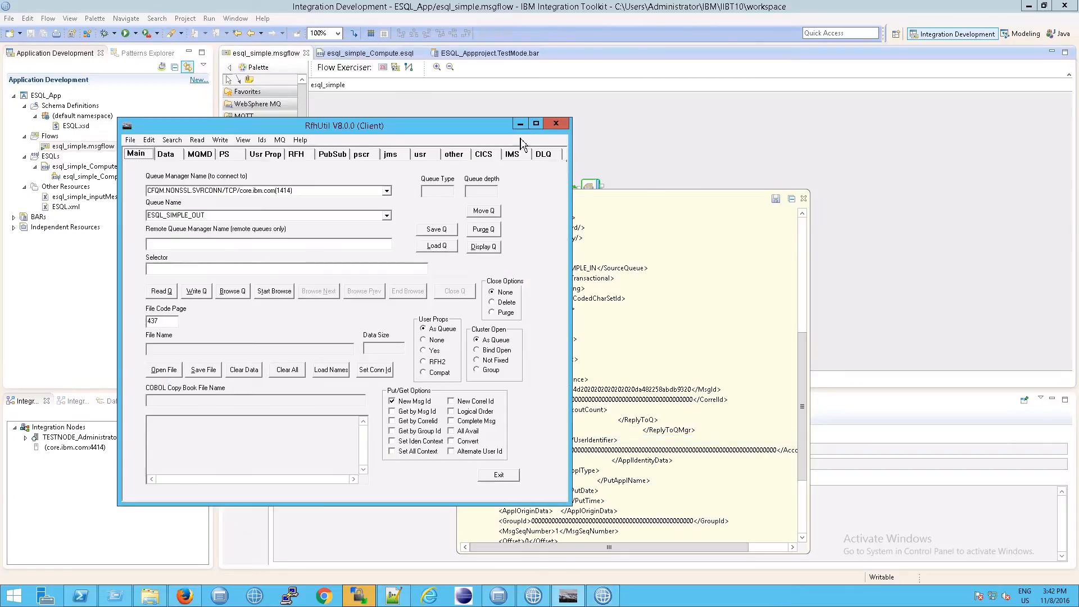
Minimise the RfhUtil window connected to the ESQL_SIMPLE_OUT queue
click(555, 122)
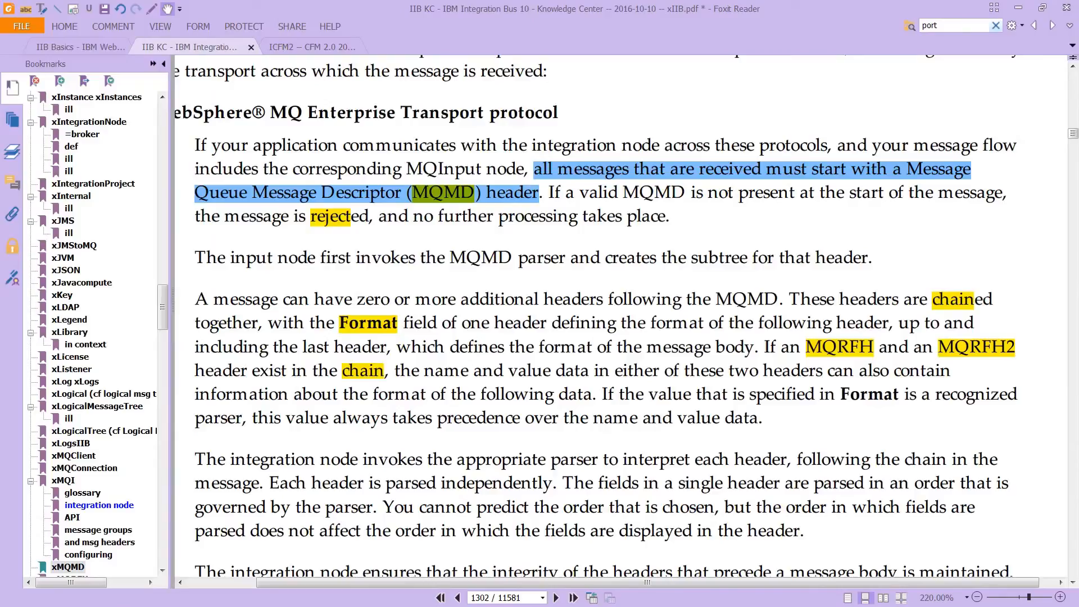
mouse_move(627, 6)
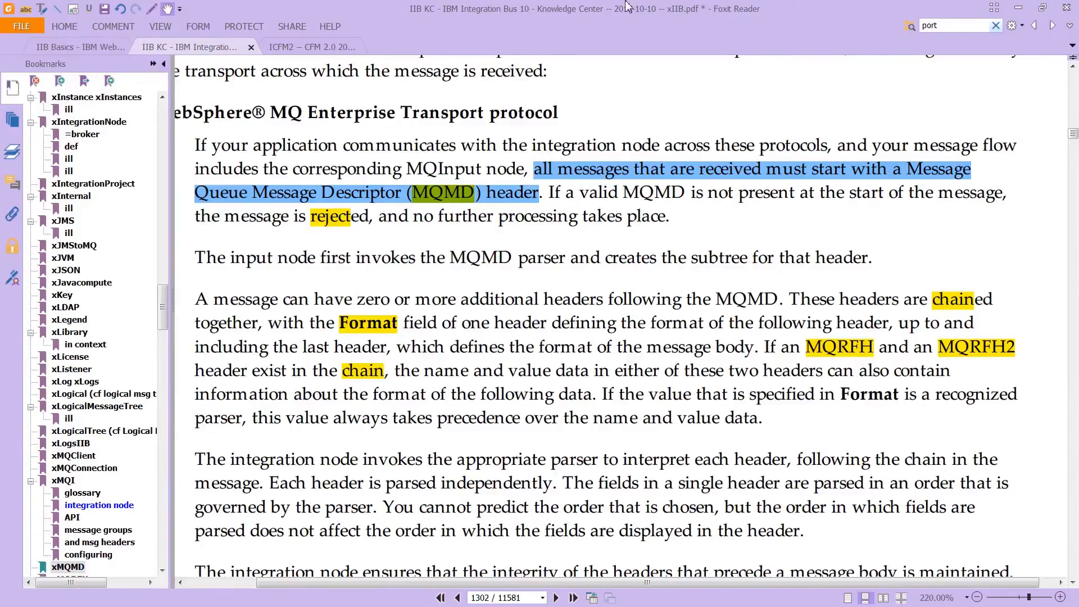
mouse_move(772, 203)
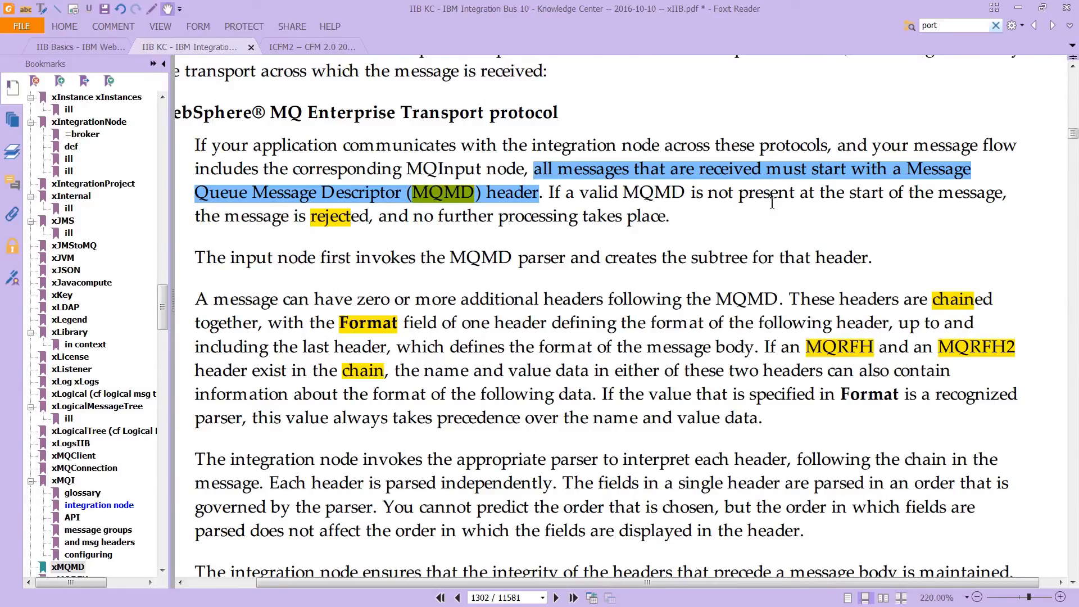
mouse_move(718, 222)
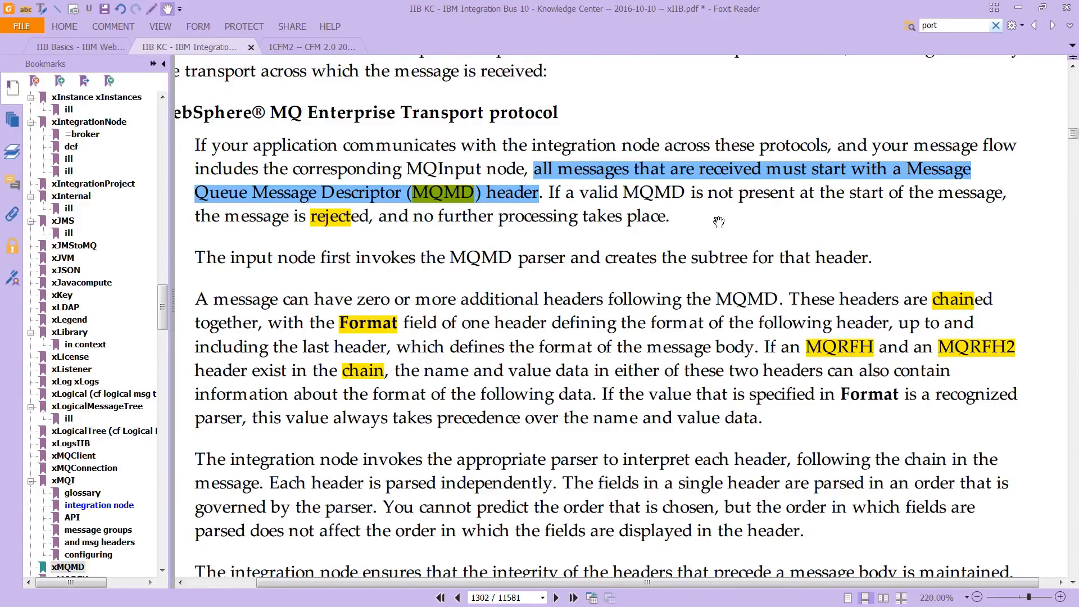